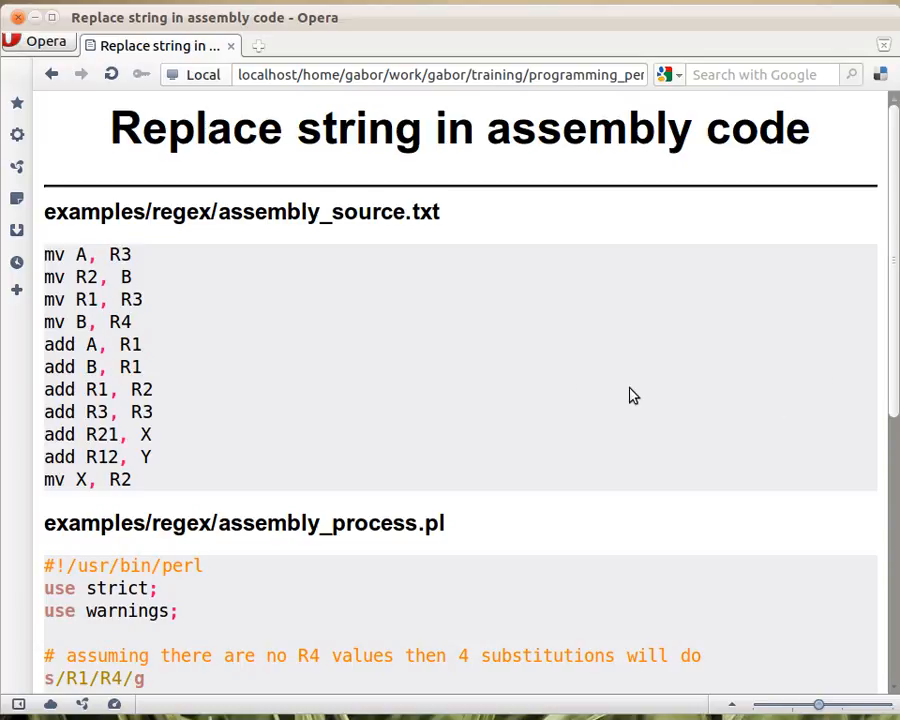
pyautogui.moveTo(140, 292)
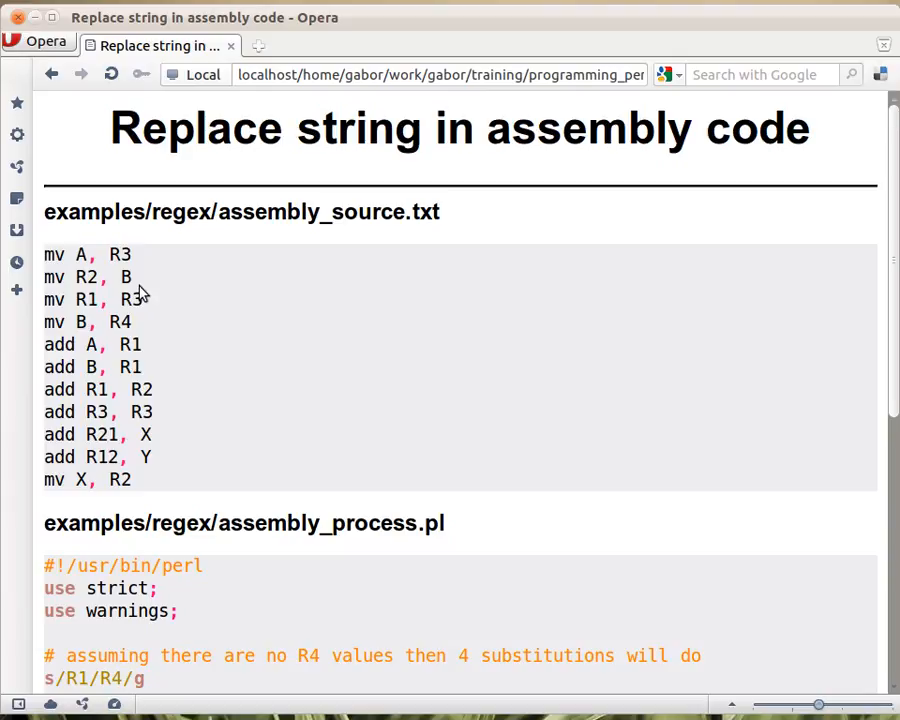
pyautogui.moveTo(166, 370)
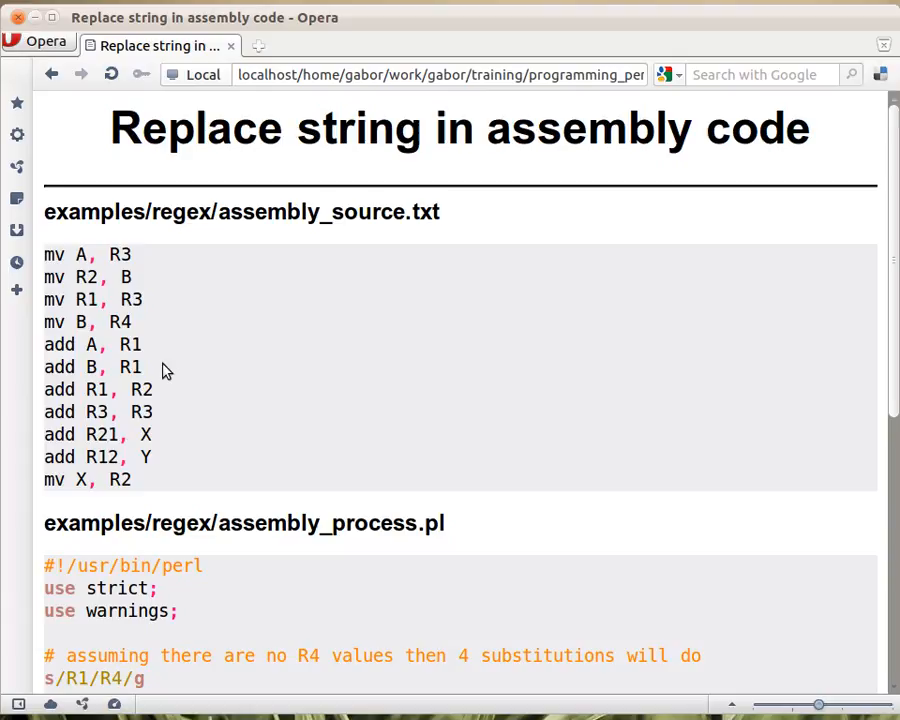
pyautogui.moveTo(148, 344)
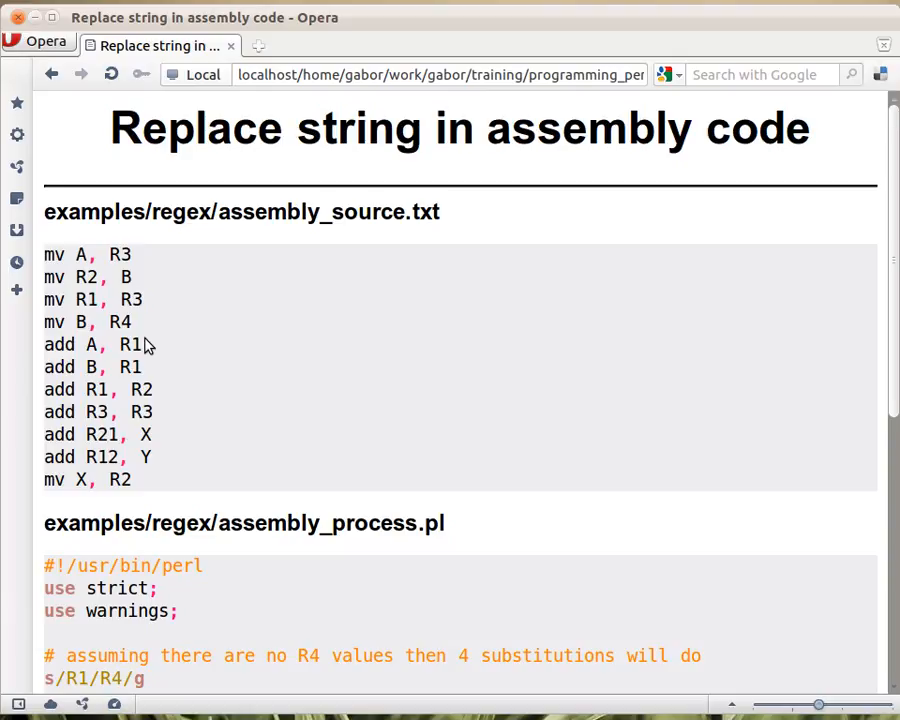
pyautogui.moveTo(92, 308)
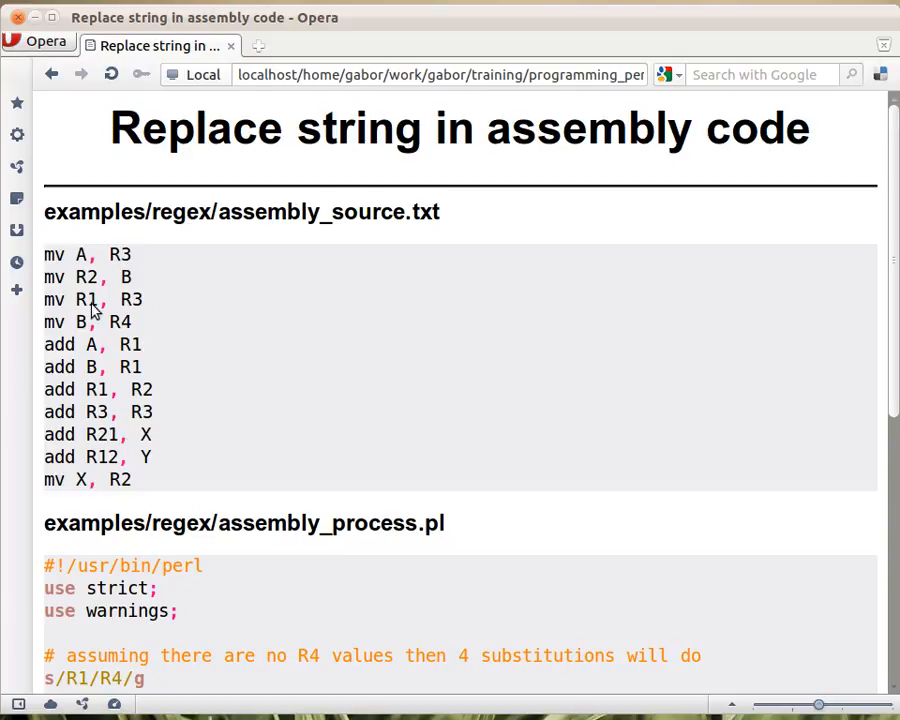
pyautogui.moveTo(304, 476)
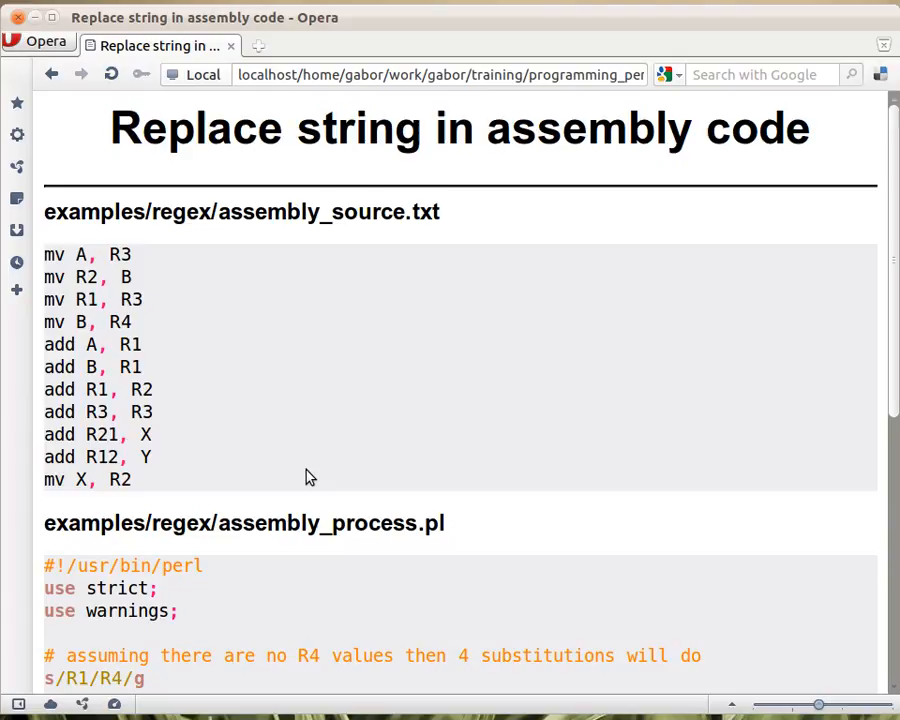
pyautogui.moveTo(384, 398)
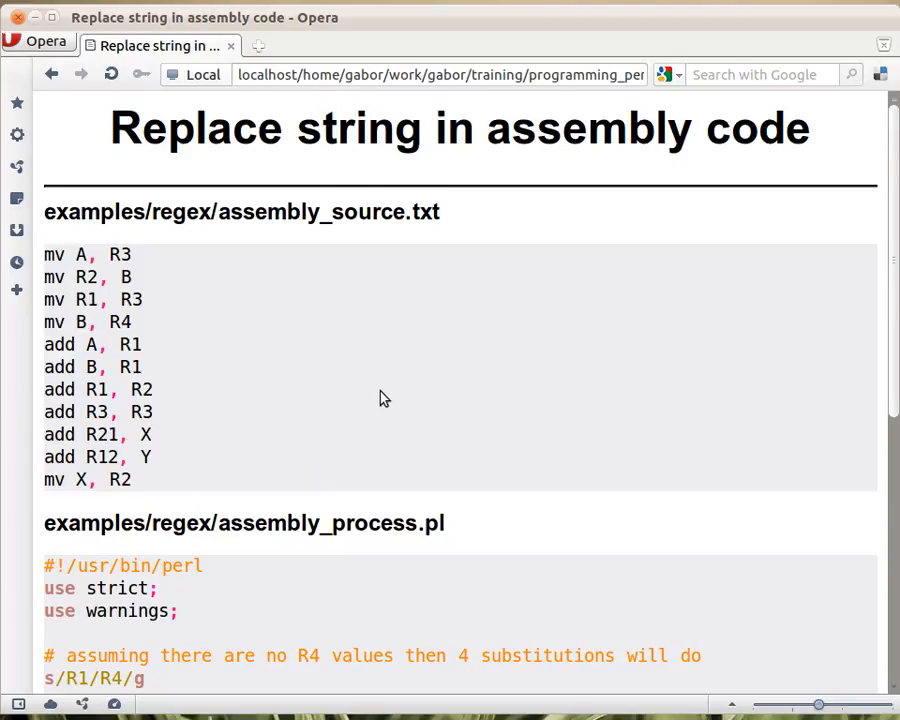
pyautogui.scroll(-3)
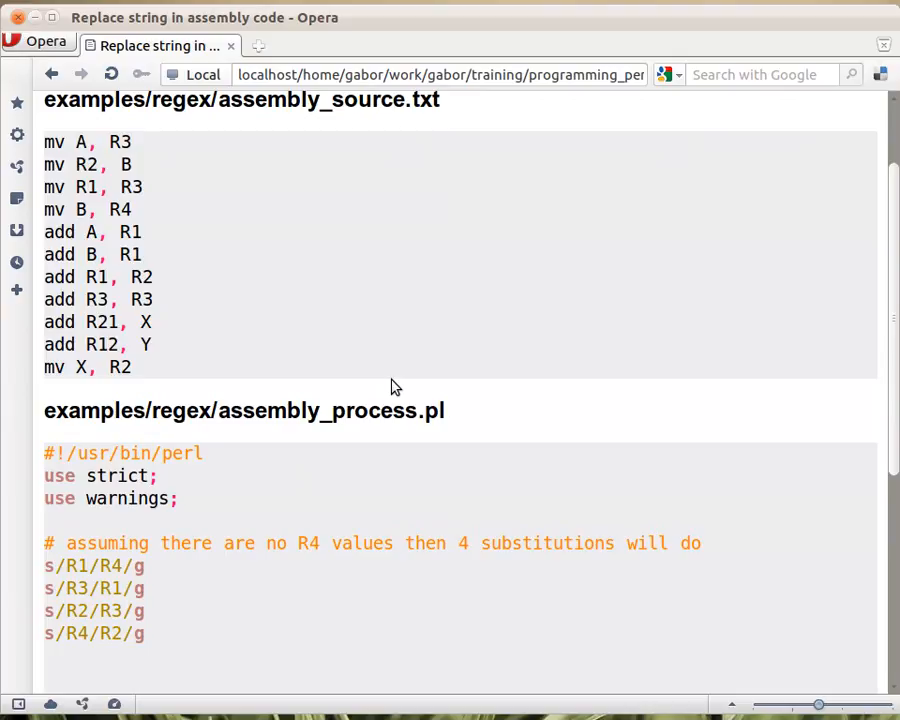
pyautogui.moveTo(228, 620)
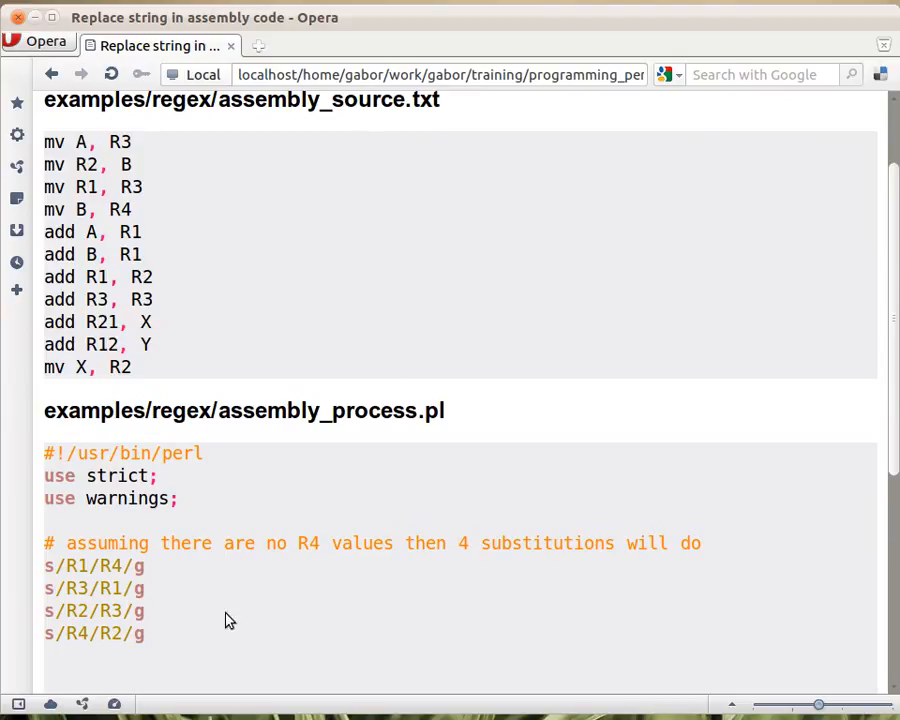
pyautogui.moveTo(108, 604)
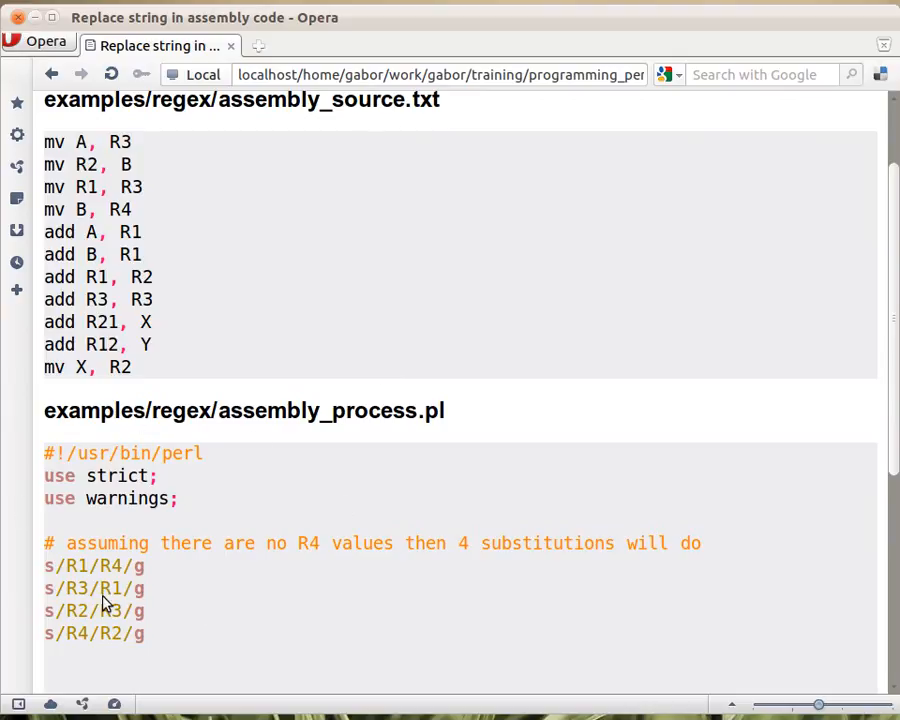
pyautogui.moveTo(144, 568)
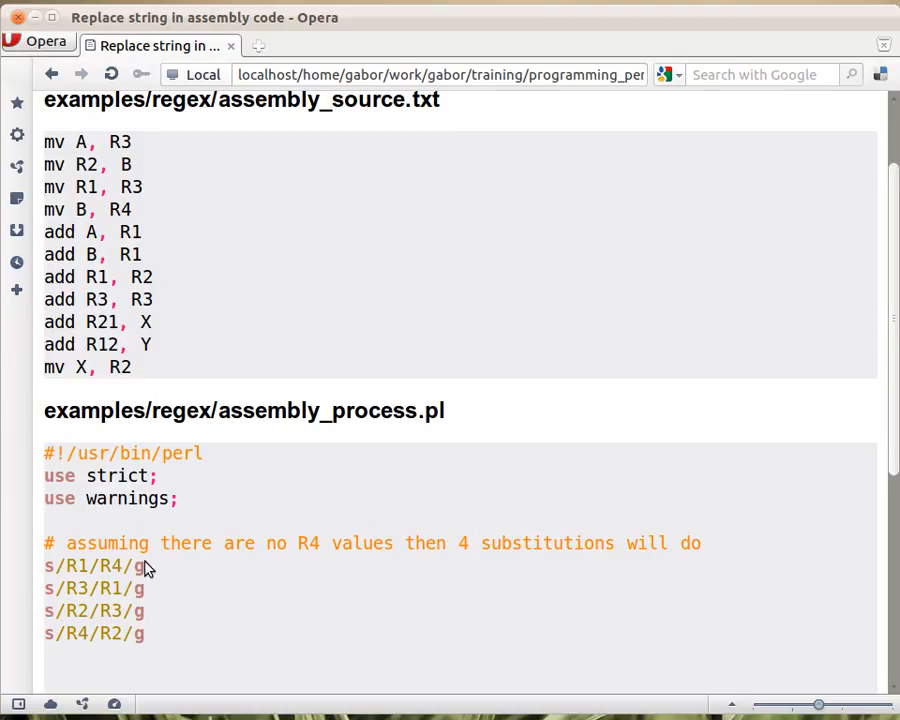
pyautogui.moveTo(210, 680)
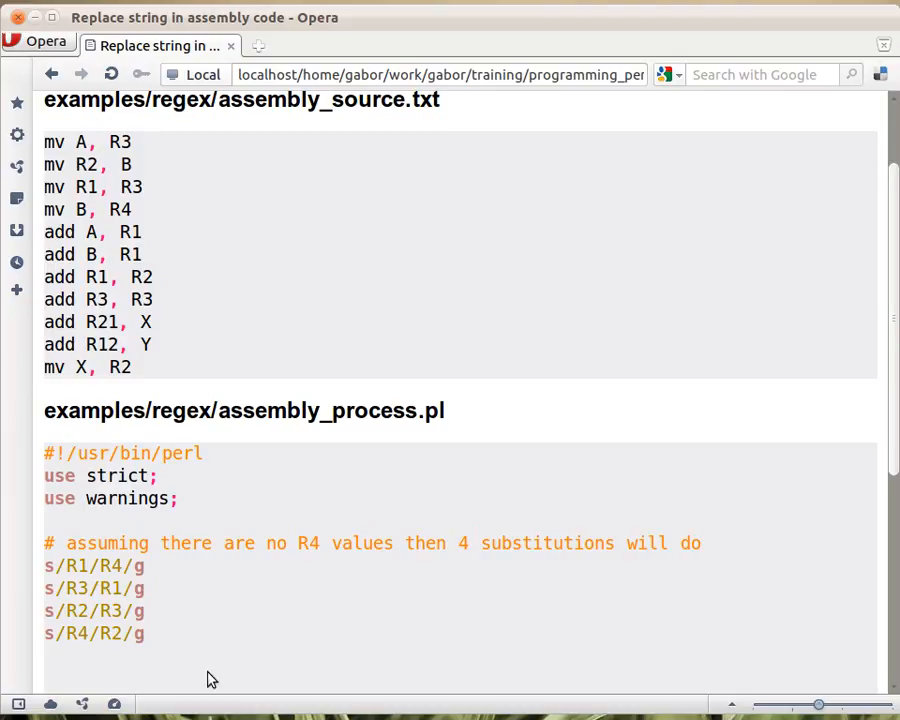
pyautogui.moveTo(78, 578)
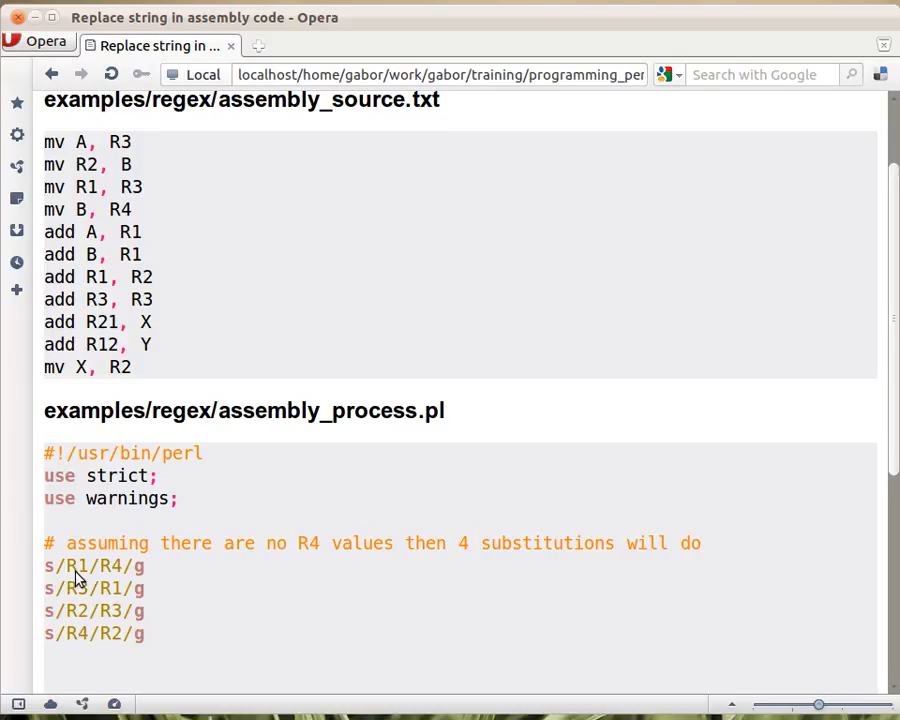
pyautogui.moveTo(64, 580)
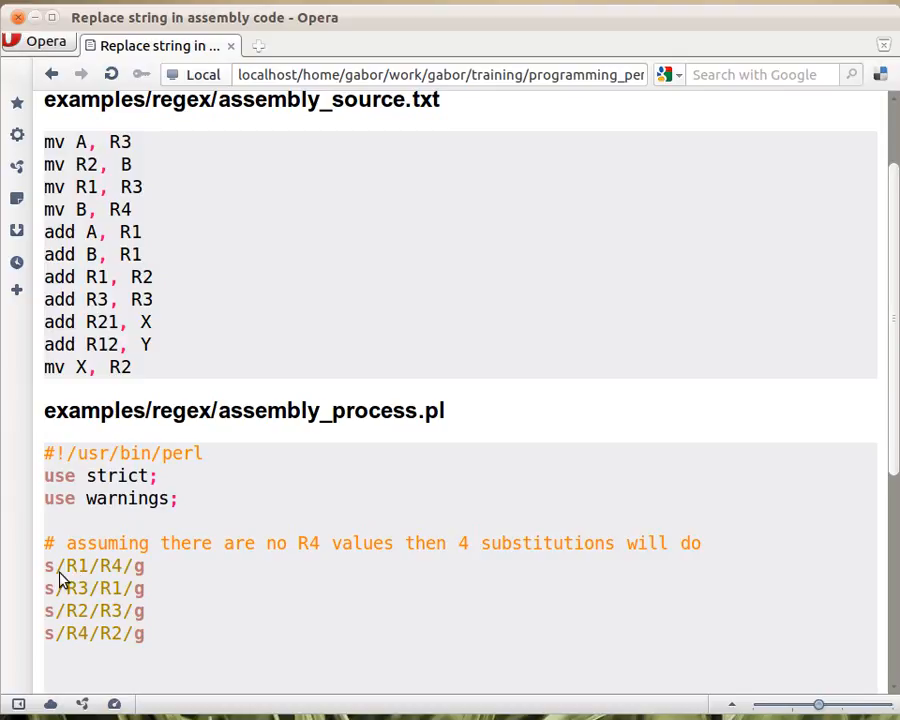
pyautogui.moveTo(84, 582)
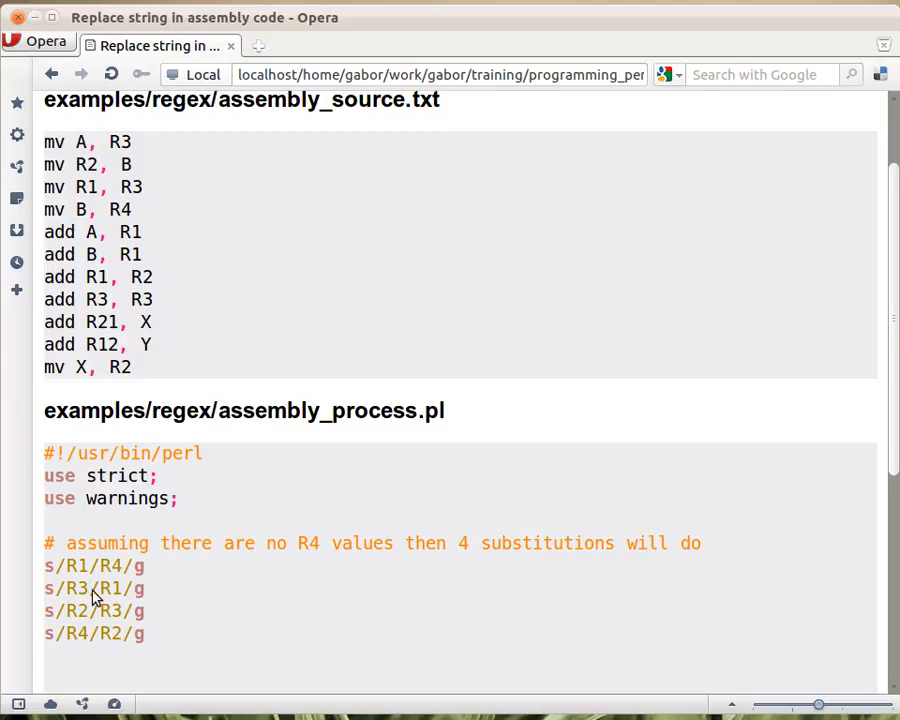
pyautogui.moveTo(80, 614)
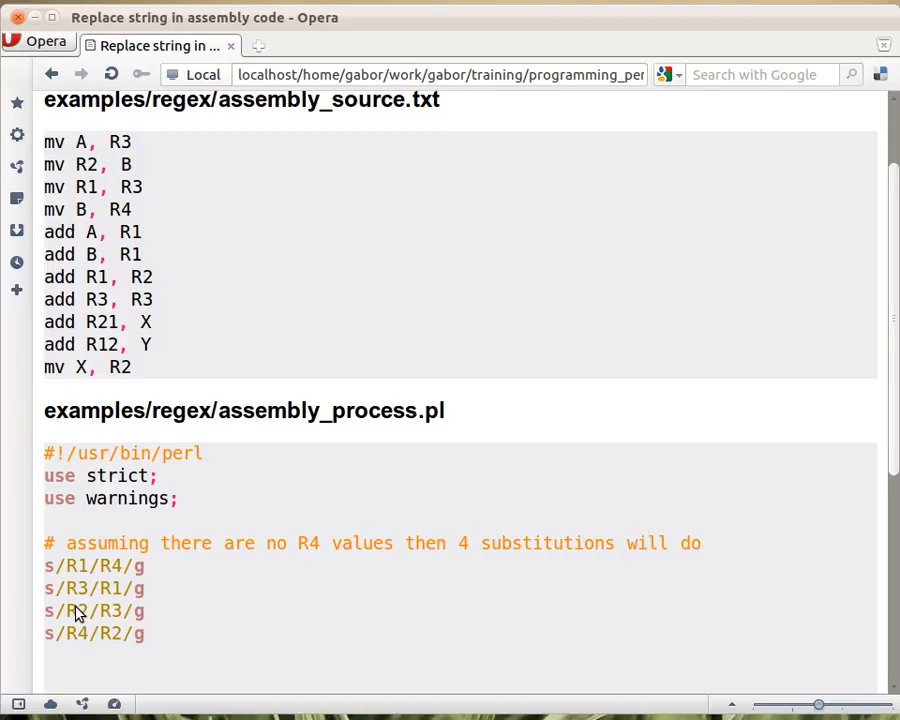
pyautogui.moveTo(82, 578)
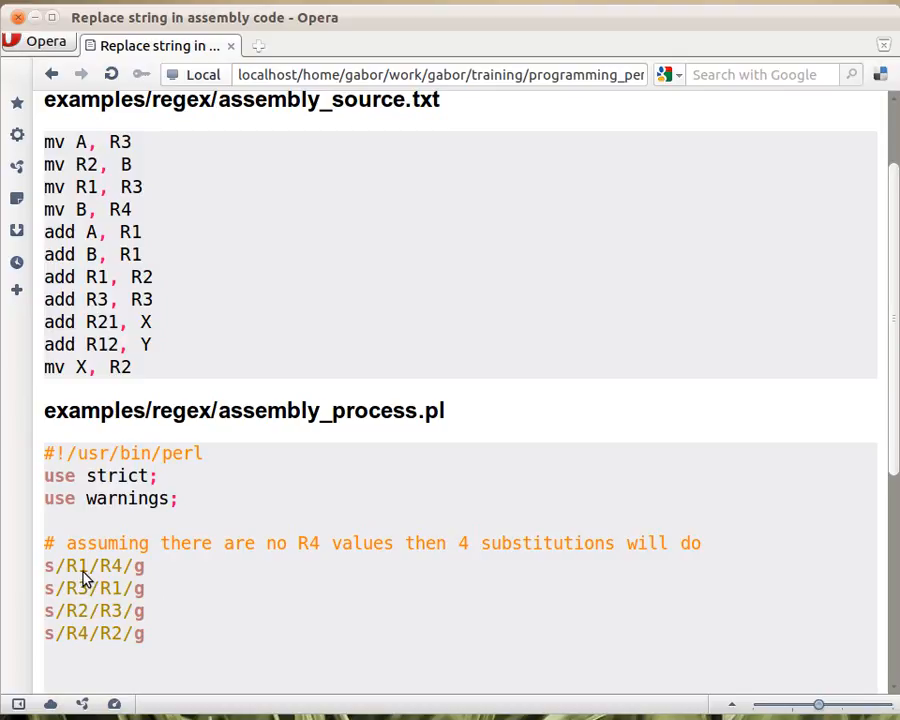
pyautogui.moveTo(132, 580)
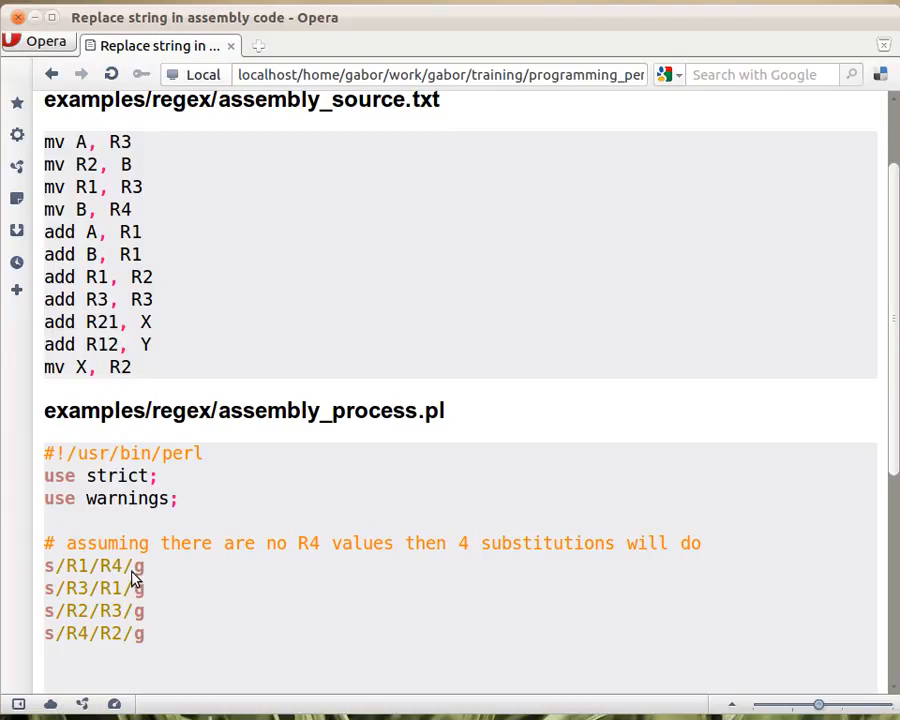
pyautogui.moveTo(118, 596)
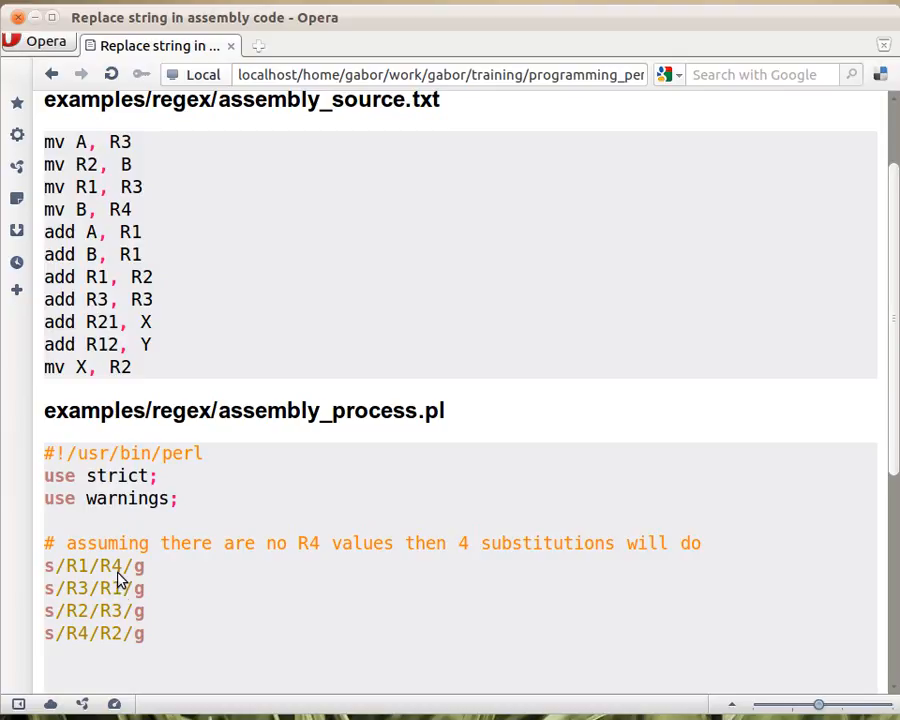
pyautogui.moveTo(96, 580)
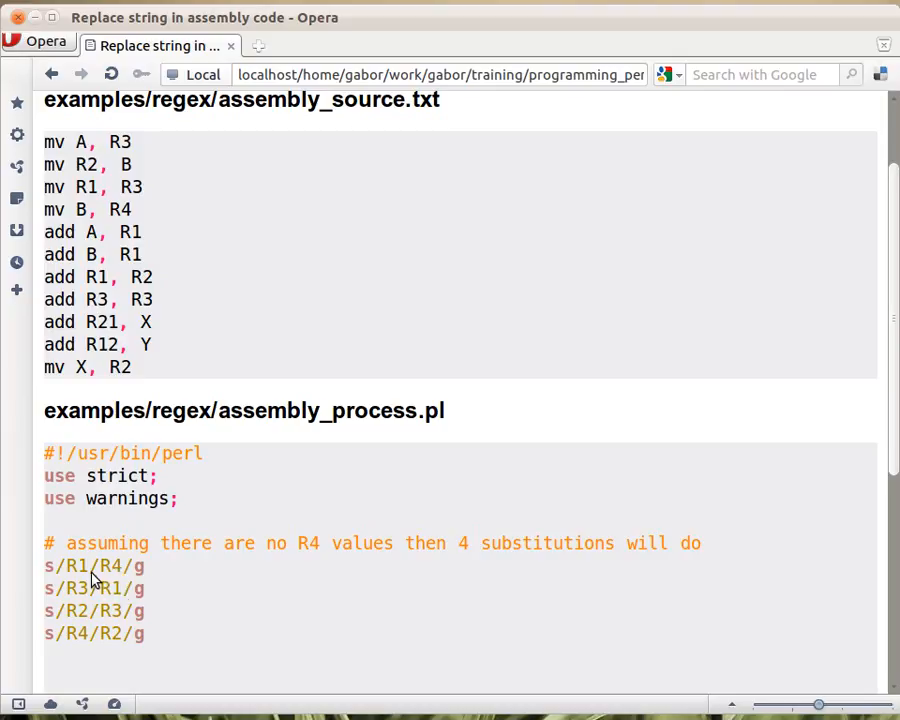
pyautogui.moveTo(180, 644)
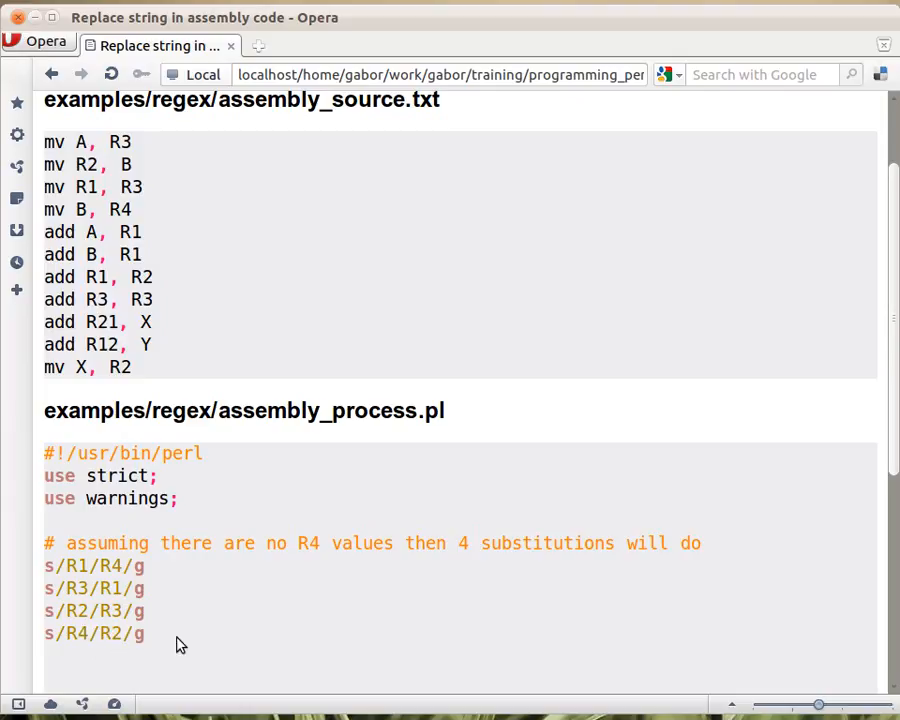
pyautogui.moveTo(208, 650)
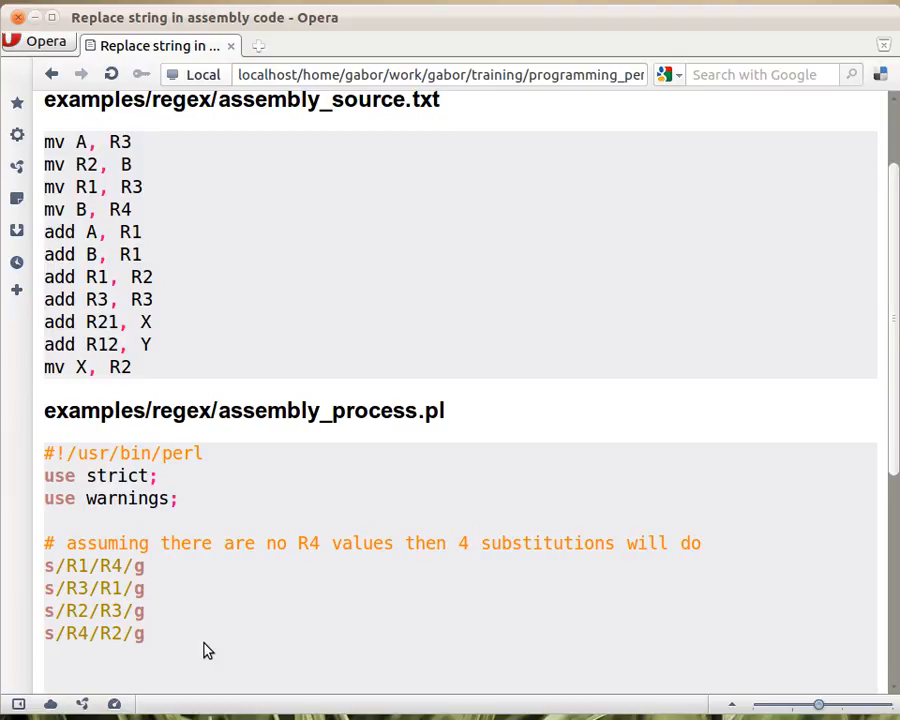
pyautogui.moveTo(112, 206)
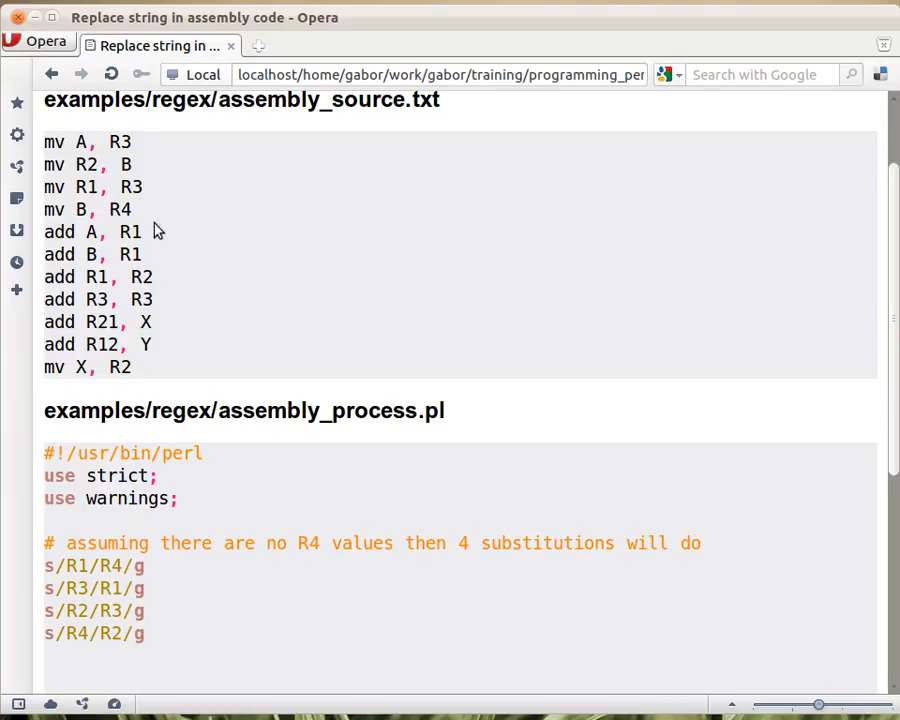
pyautogui.moveTo(236, 598)
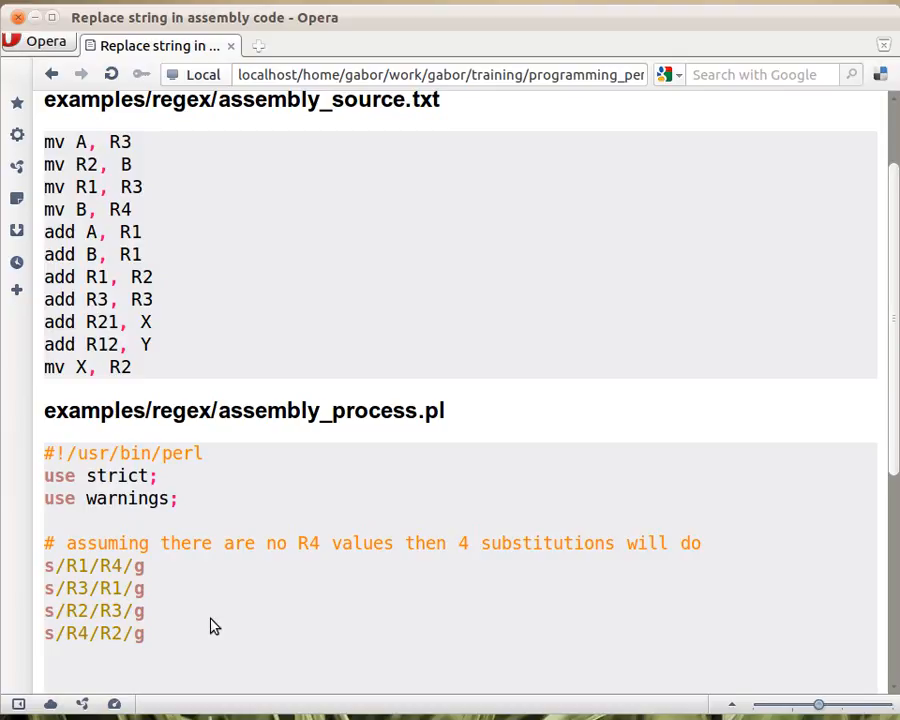
pyautogui.moveTo(118, 656)
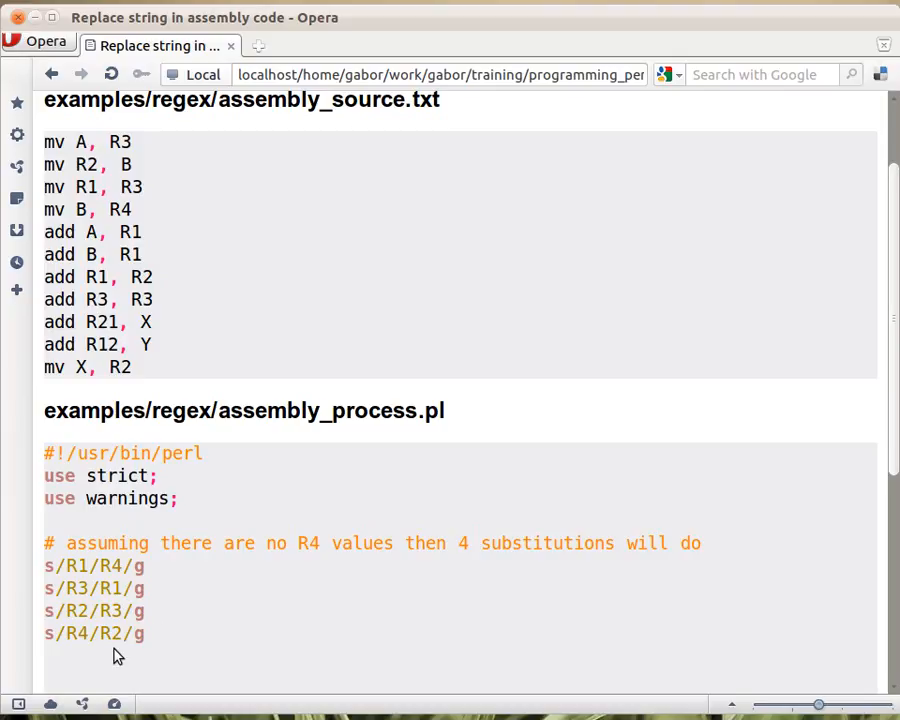
pyautogui.moveTo(210, 380)
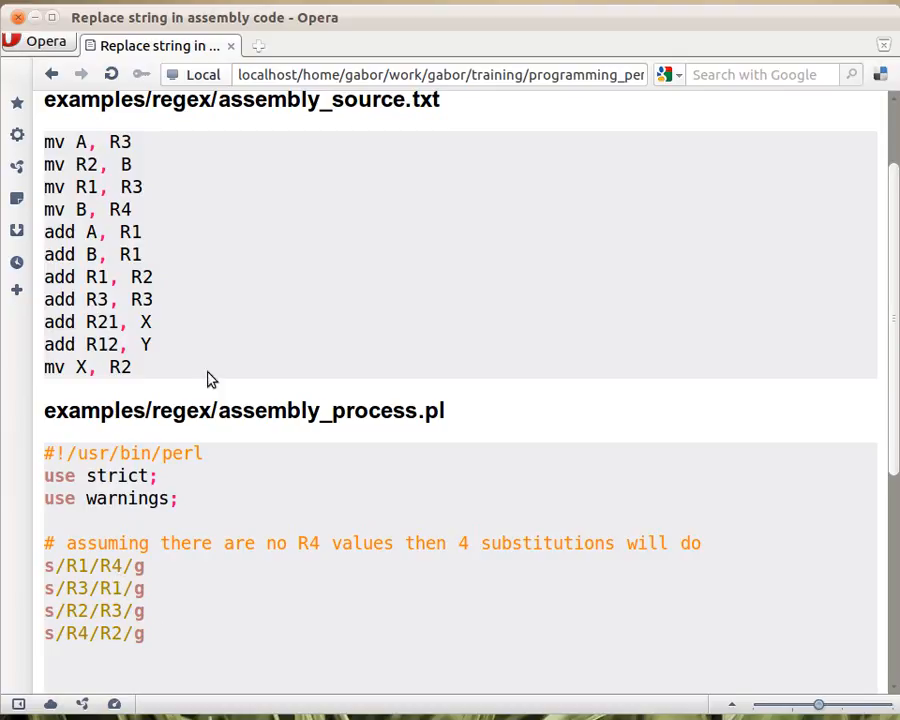
pyautogui.moveTo(192, 656)
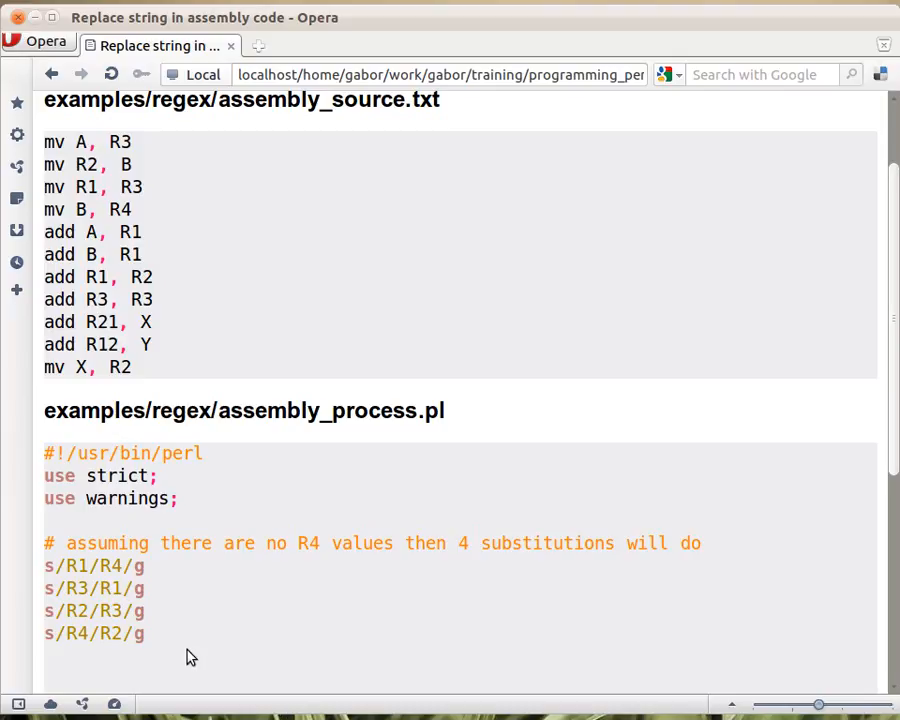
pyautogui.moveTo(228, 580)
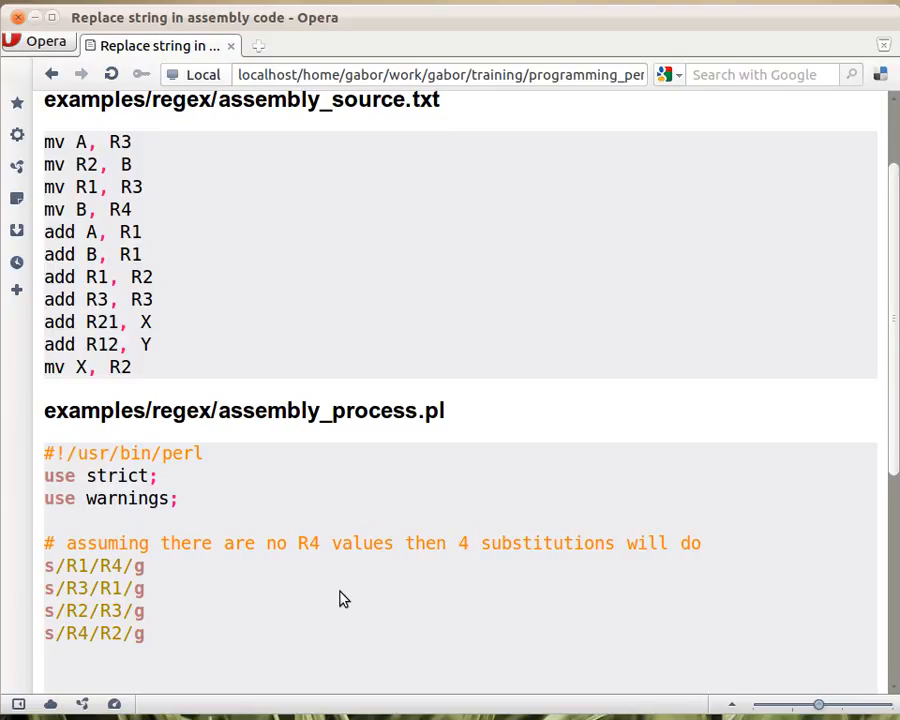
pyautogui.moveTo(86, 568)
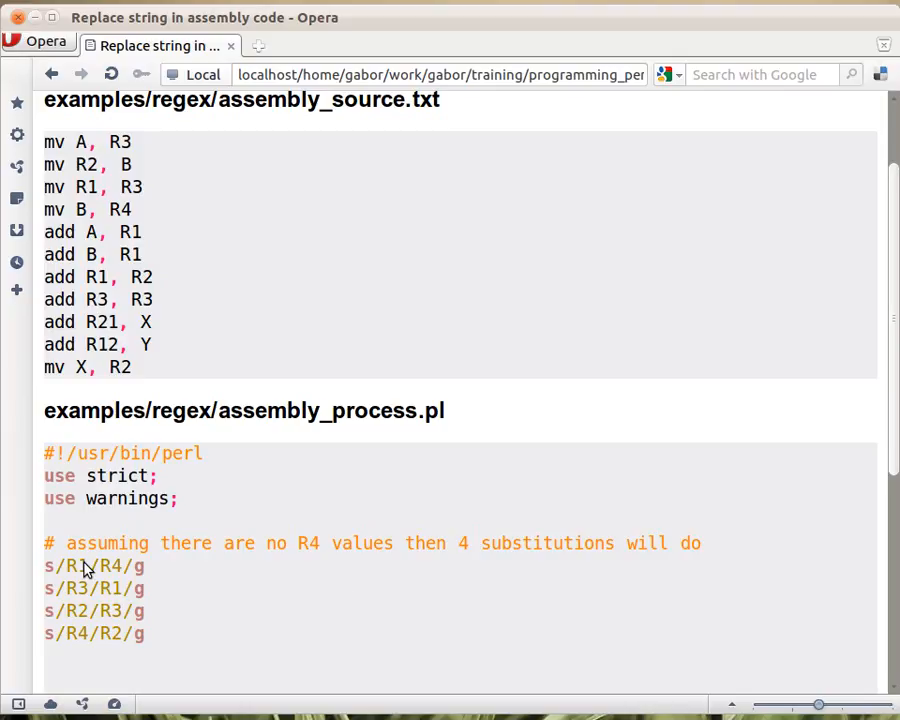
pyautogui.moveTo(278, 636)
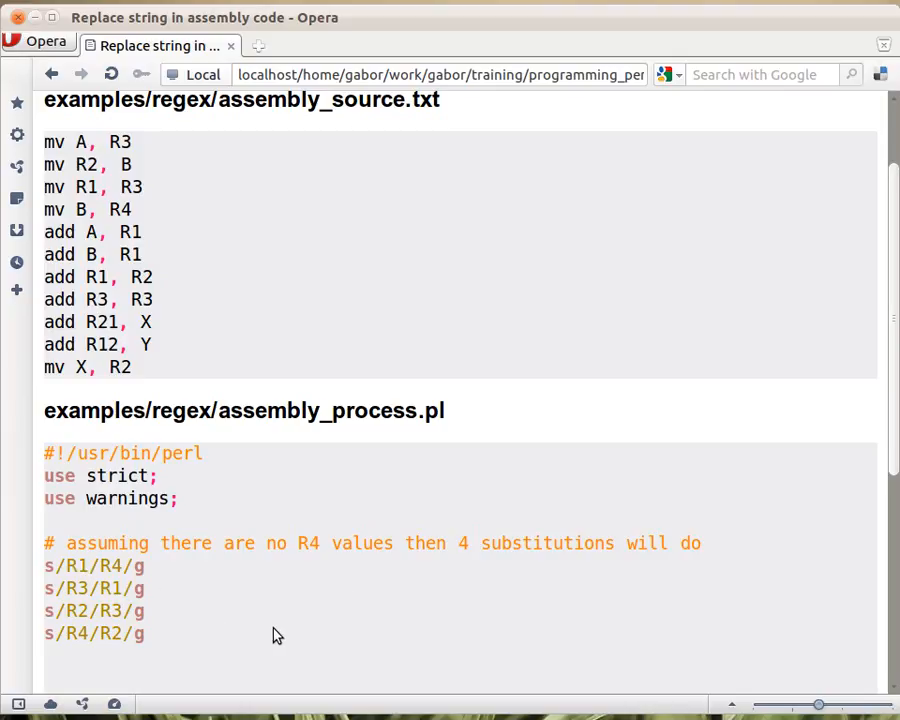
pyautogui.moveTo(312, 572)
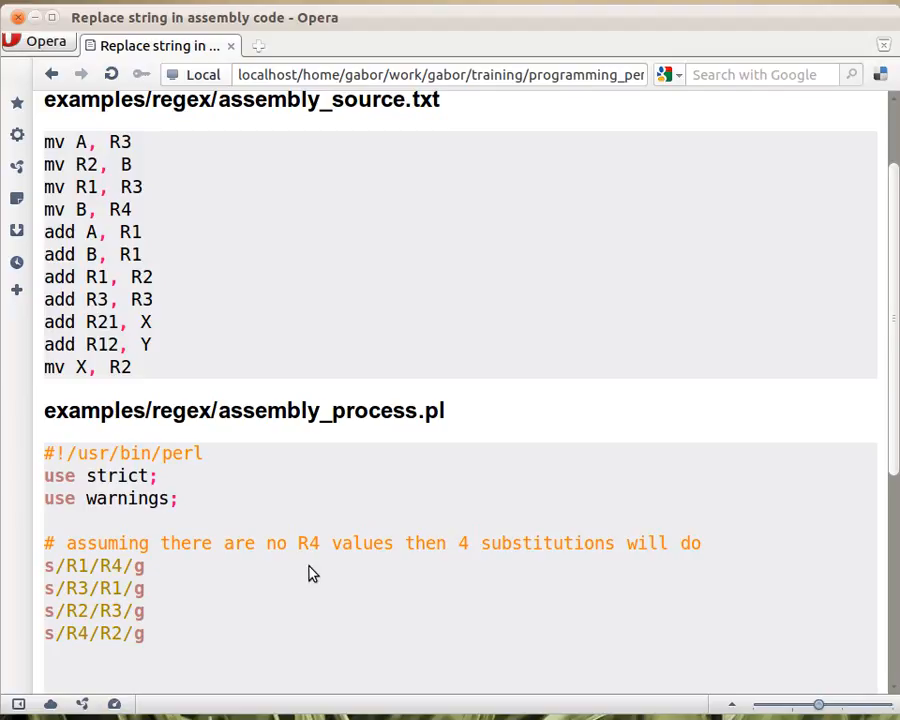
pyautogui.scroll(-3)
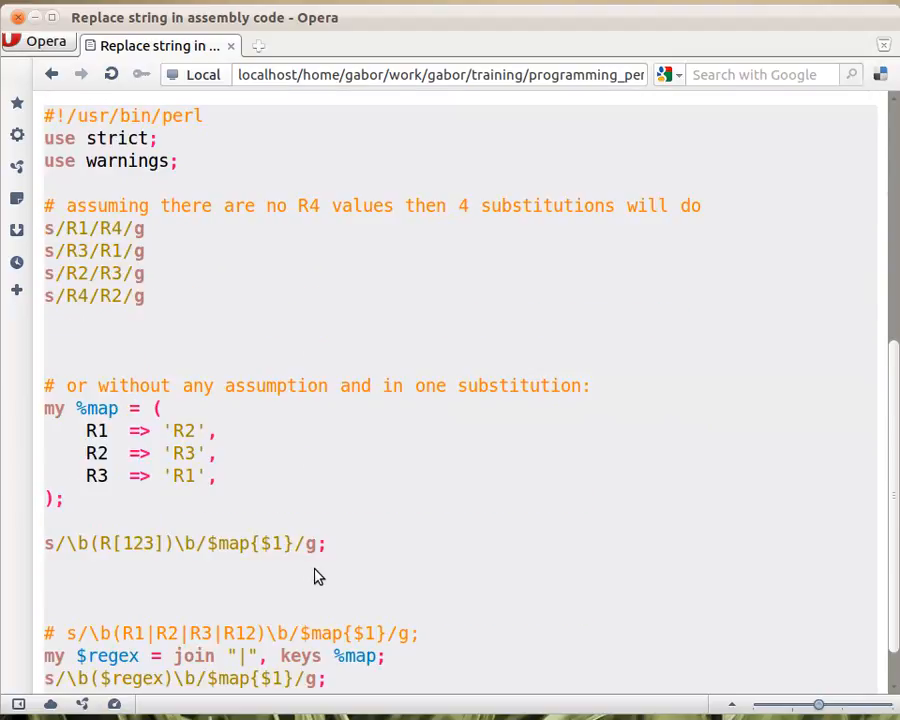
pyautogui.moveTo(100, 476)
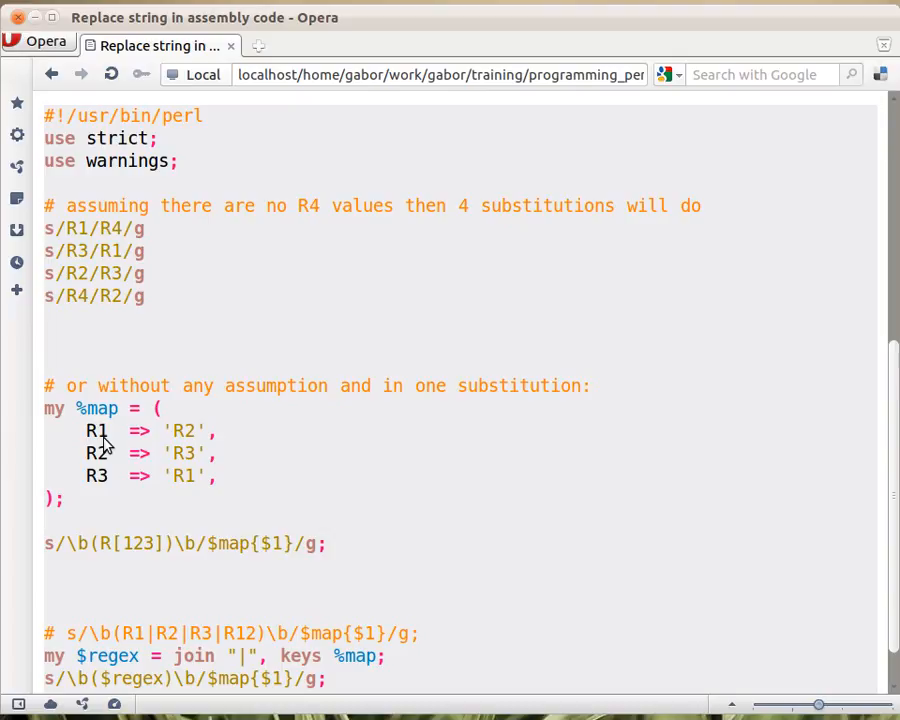
pyautogui.moveTo(88, 448)
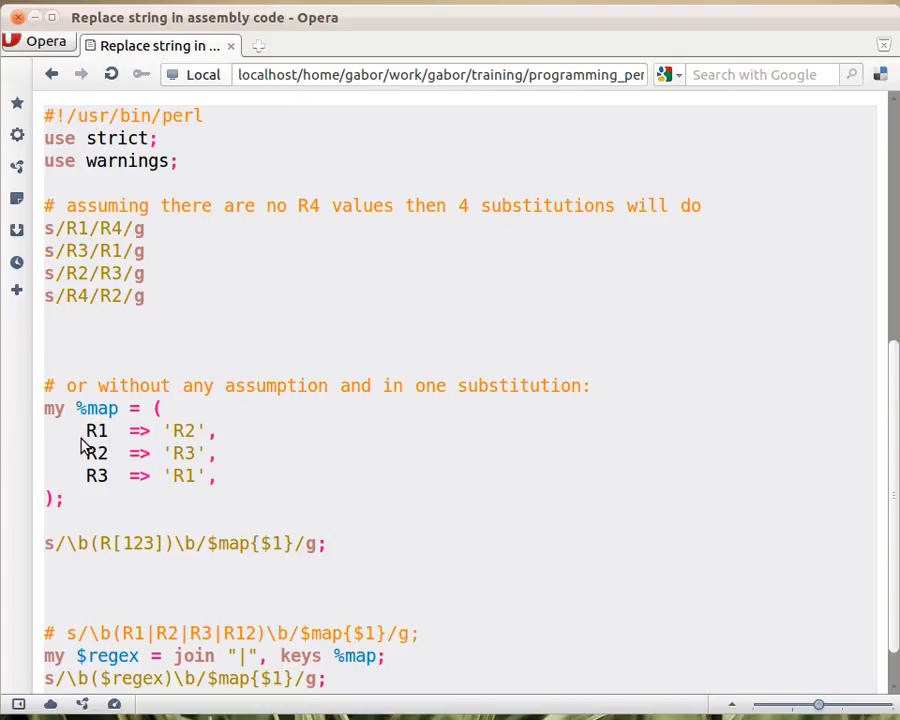
pyautogui.moveTo(130, 490)
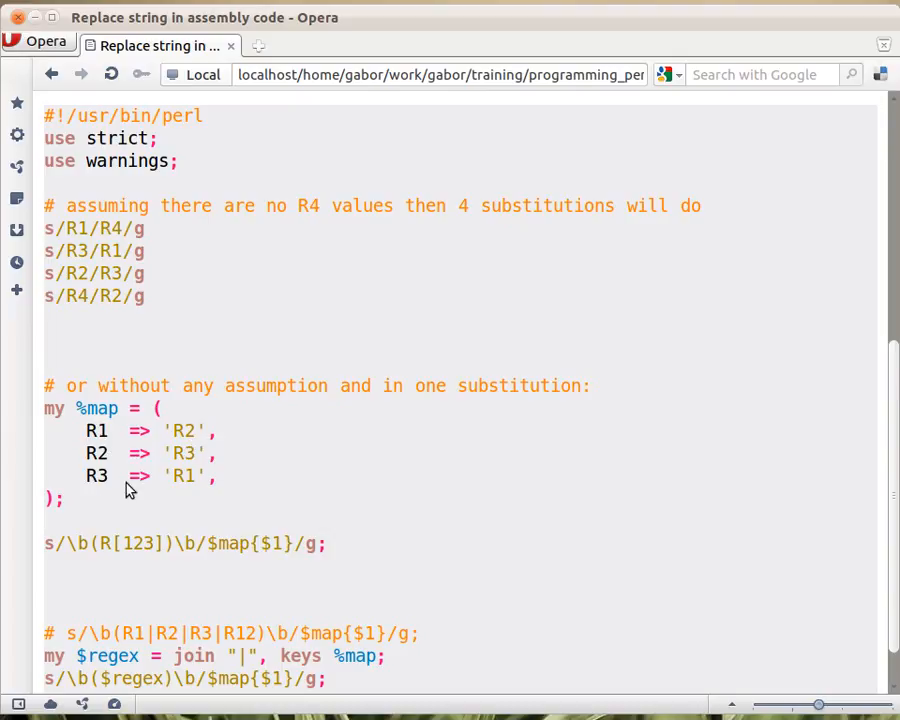
pyautogui.moveTo(228, 518)
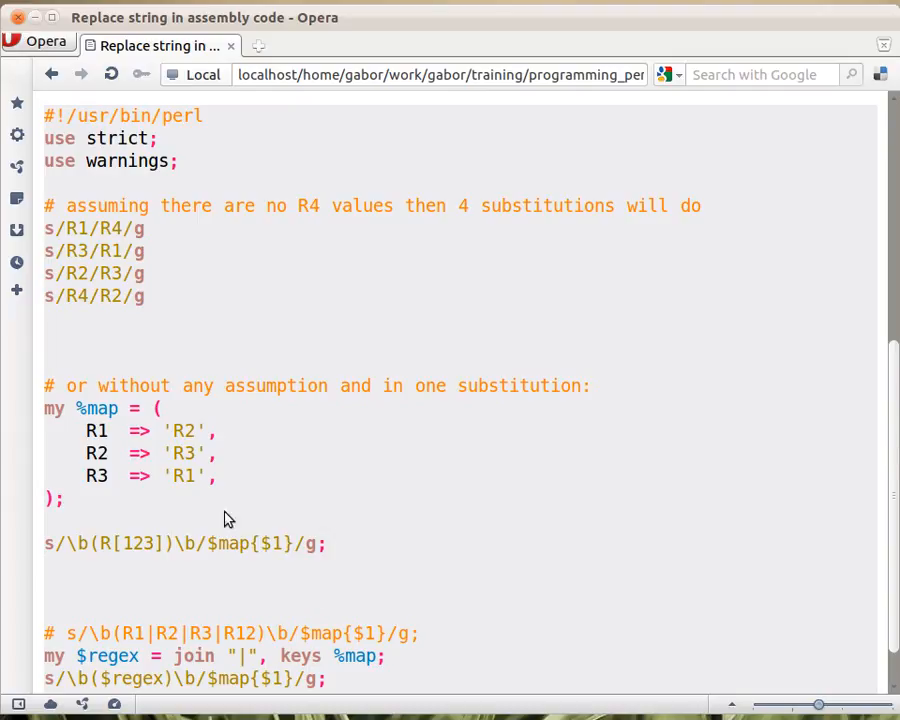
pyautogui.moveTo(344, 540)
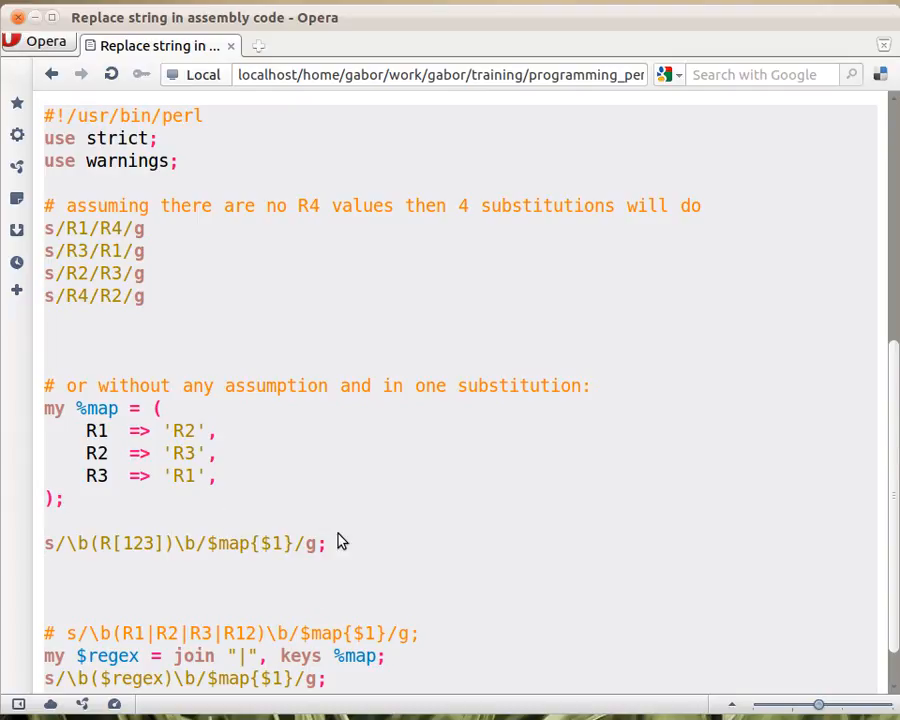
pyautogui.moveTo(322, 596)
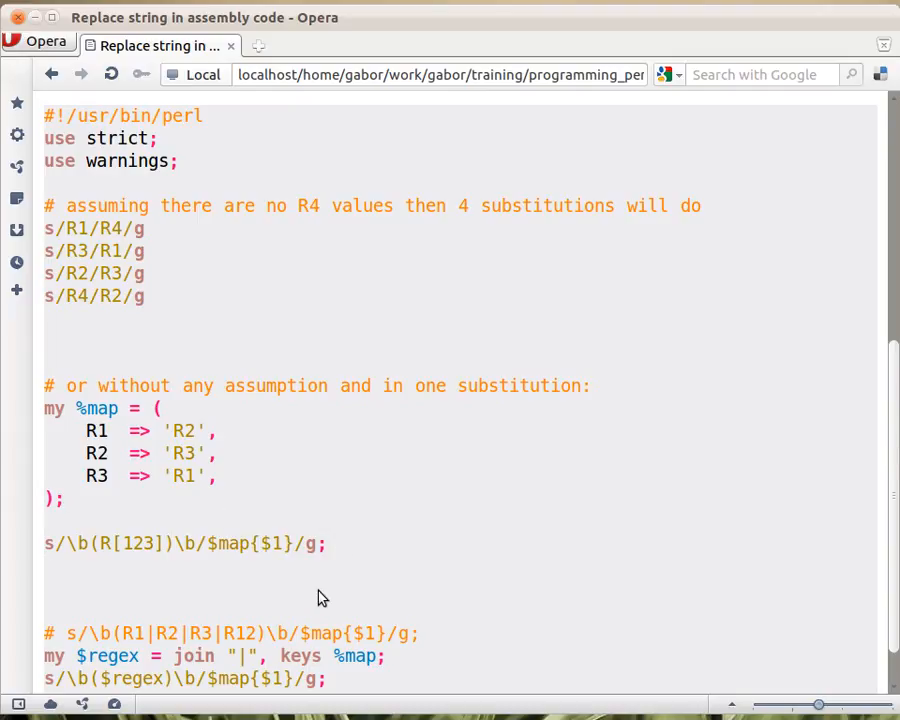
pyautogui.moveTo(118, 580)
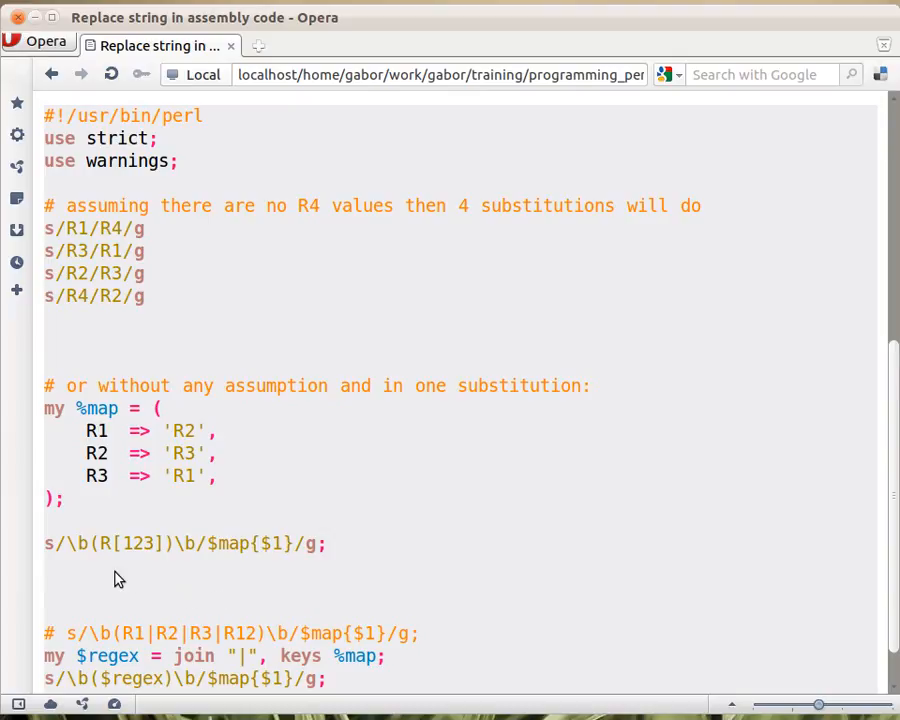
pyautogui.moveTo(114, 560)
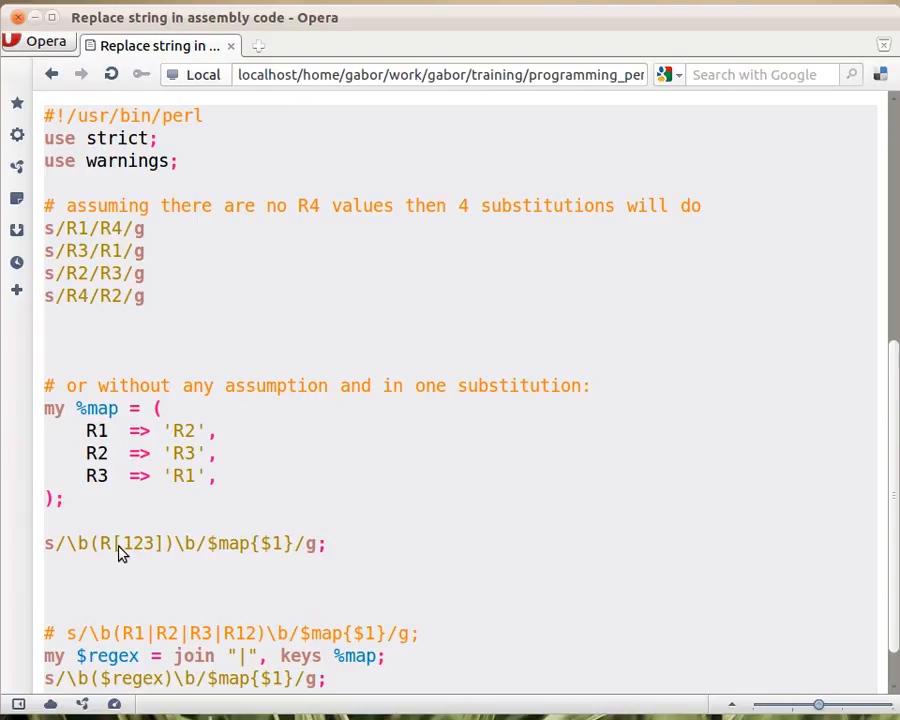
pyautogui.moveTo(162, 558)
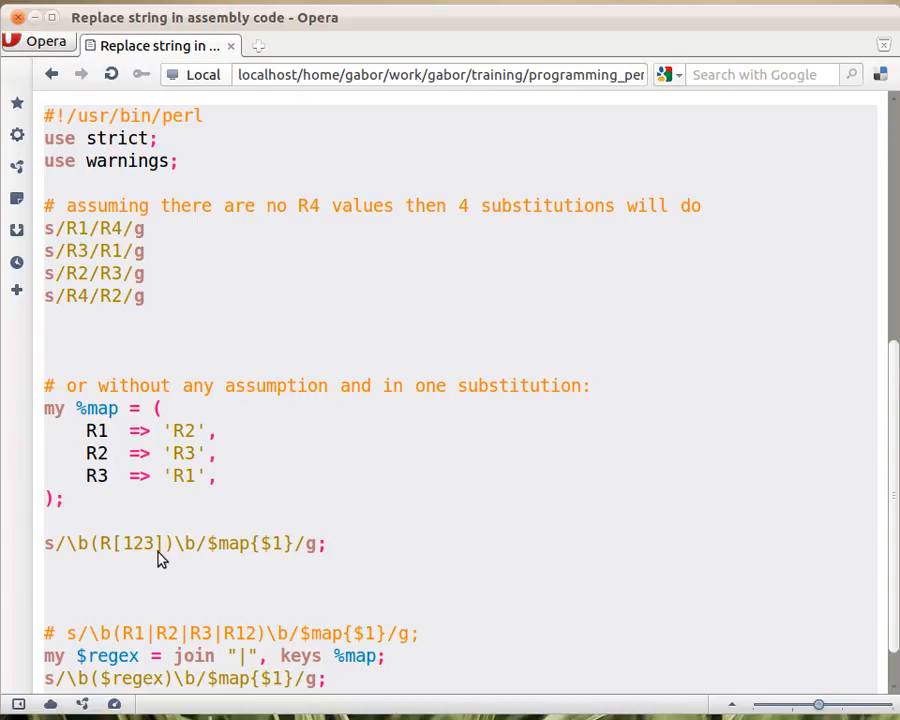
pyautogui.moveTo(194, 560)
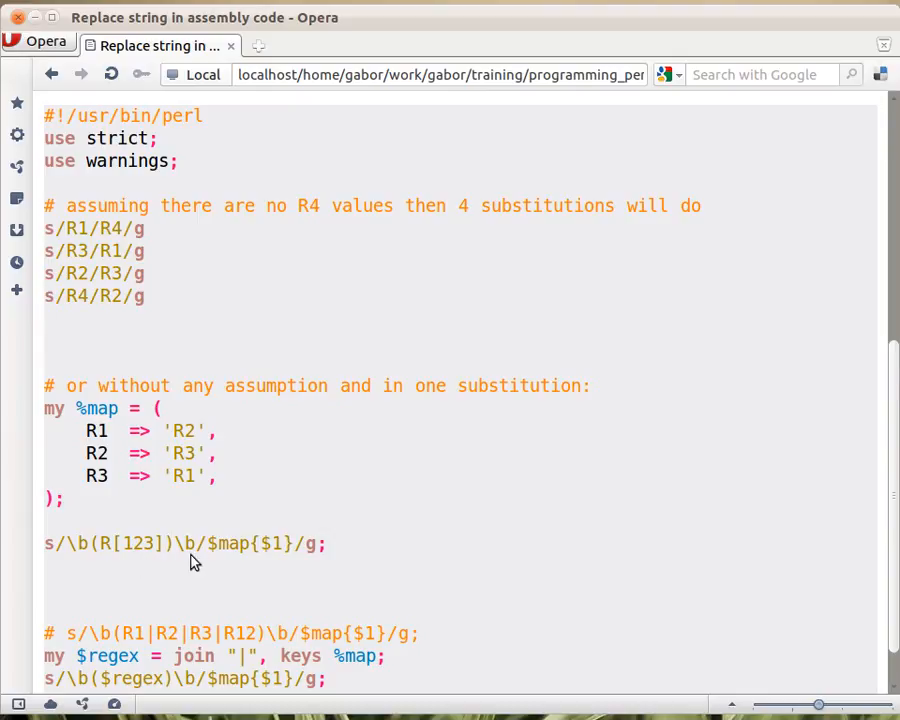
pyautogui.moveTo(236, 538)
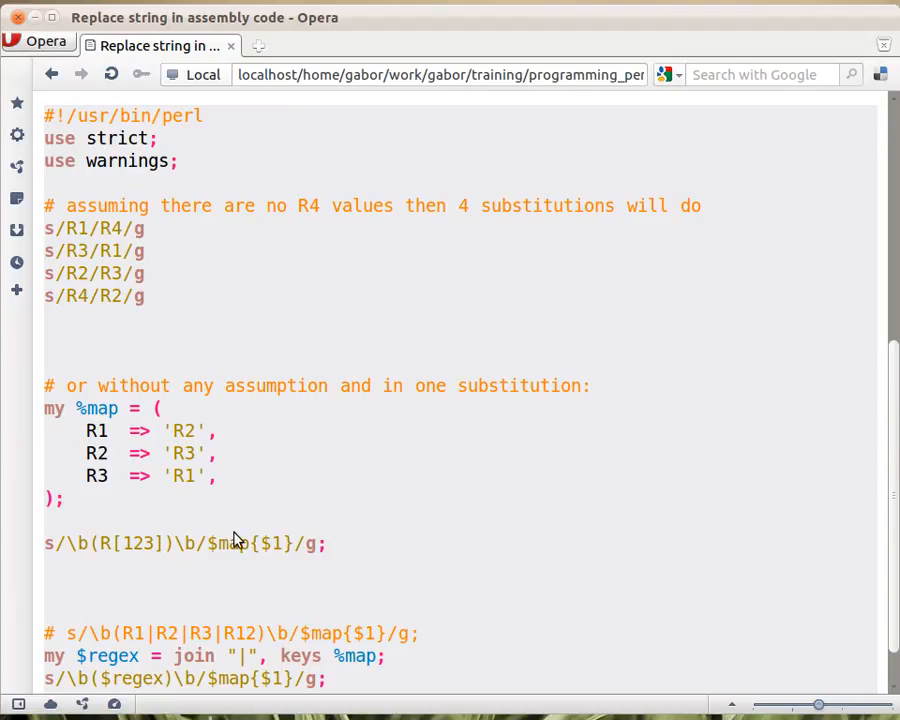
pyautogui.scroll(3)
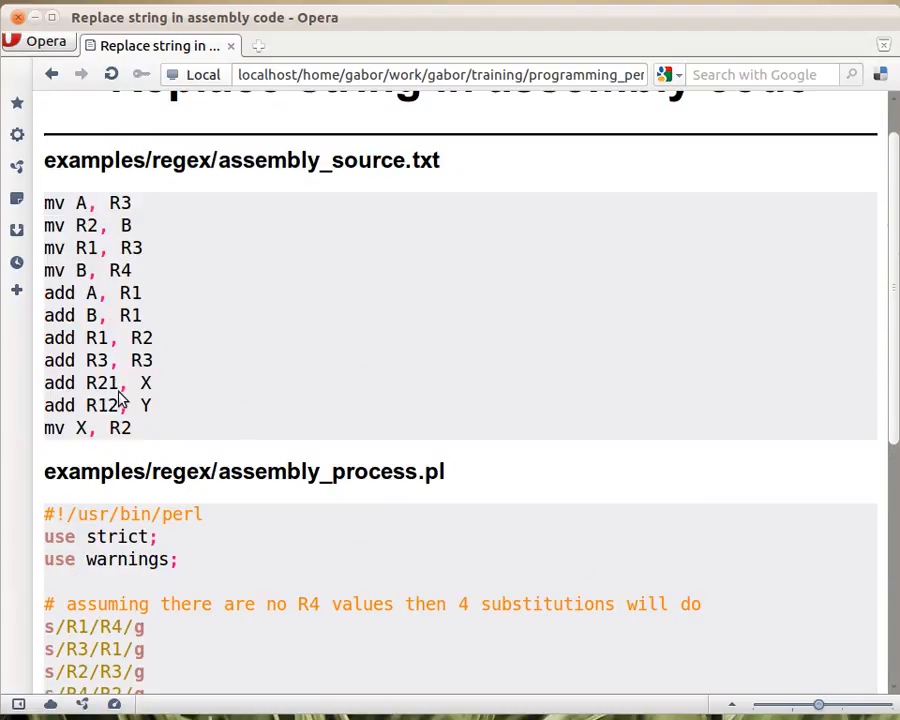
pyautogui.moveTo(104, 404)
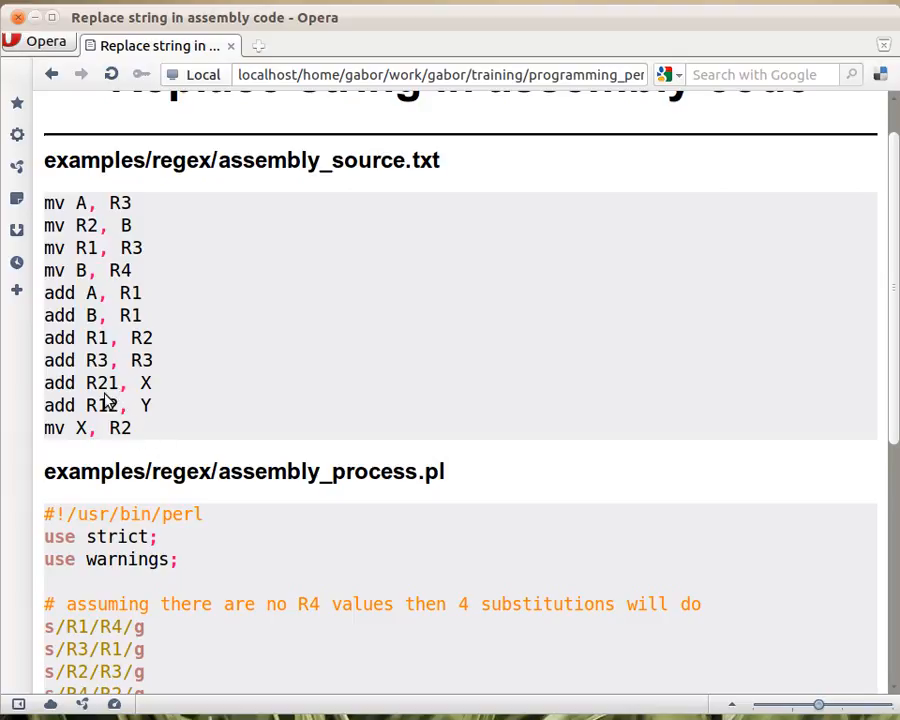
pyautogui.moveTo(104, 400)
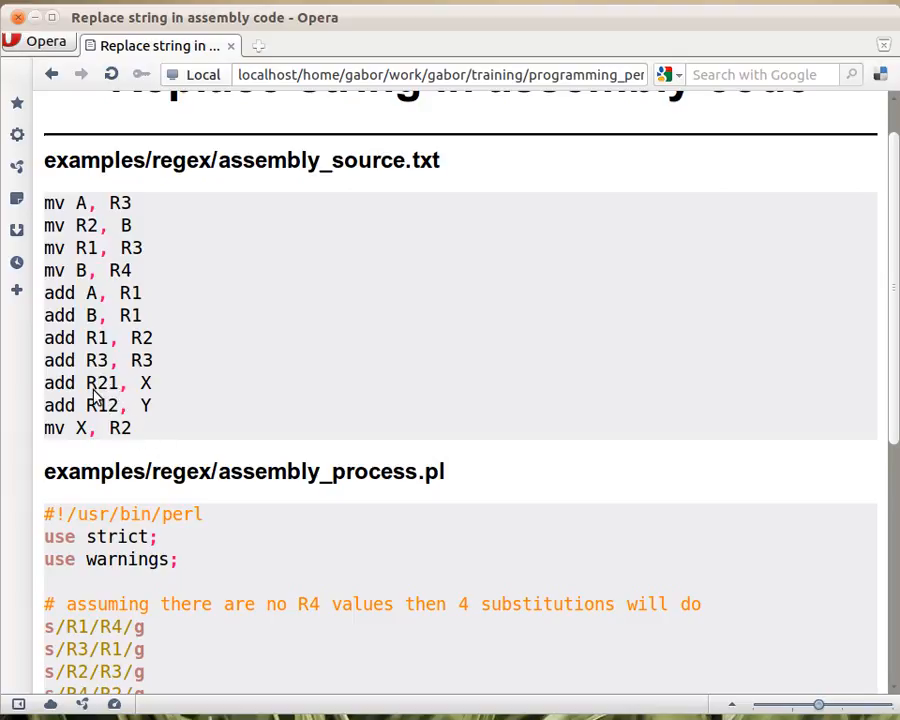
pyautogui.moveTo(100, 410)
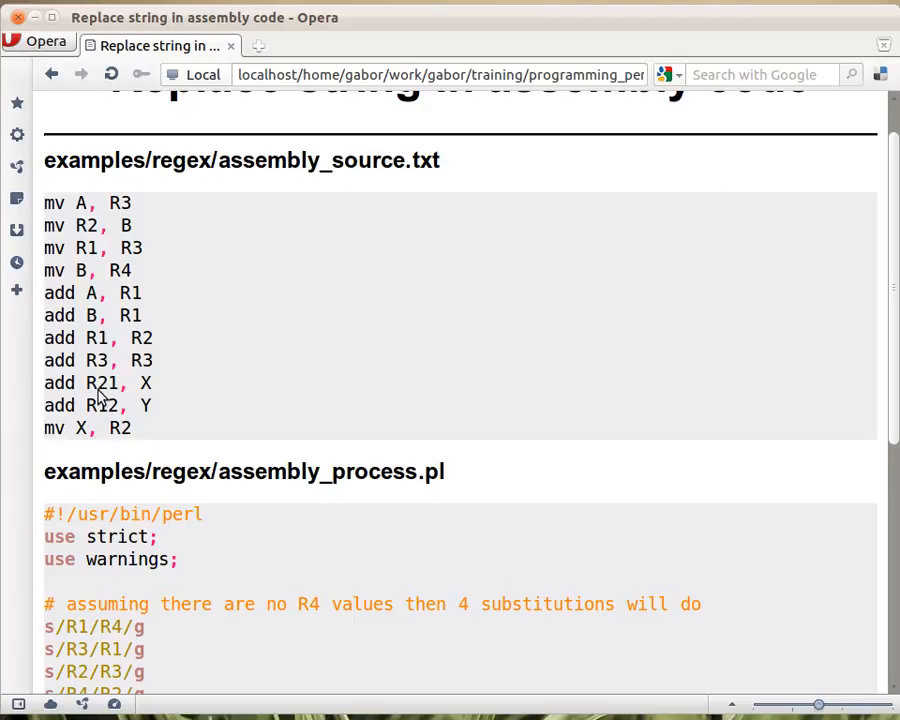
pyautogui.moveTo(100, 404)
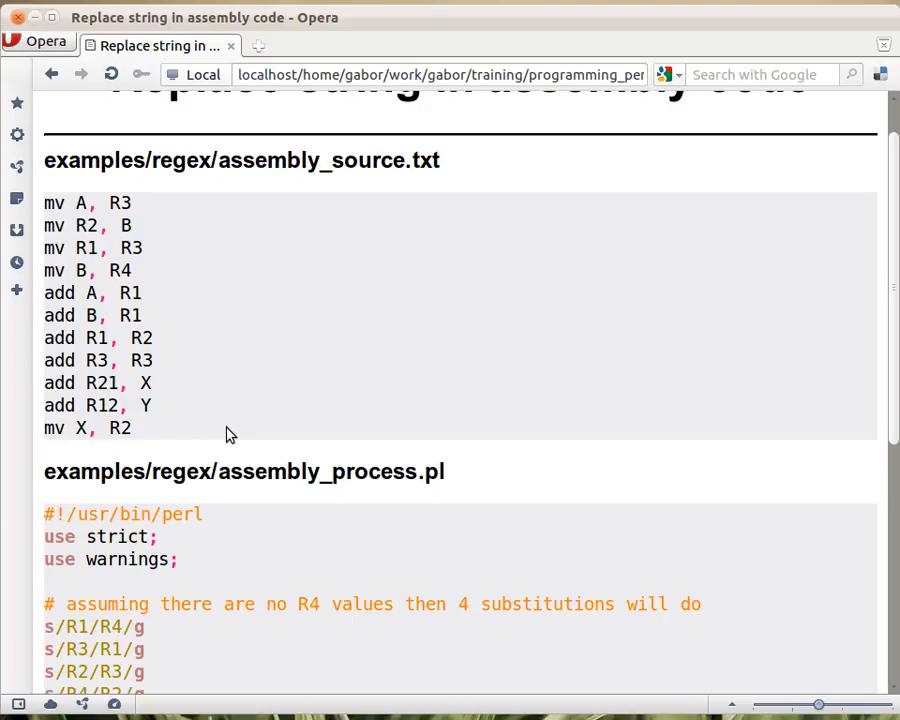
pyautogui.moveTo(310, 472)
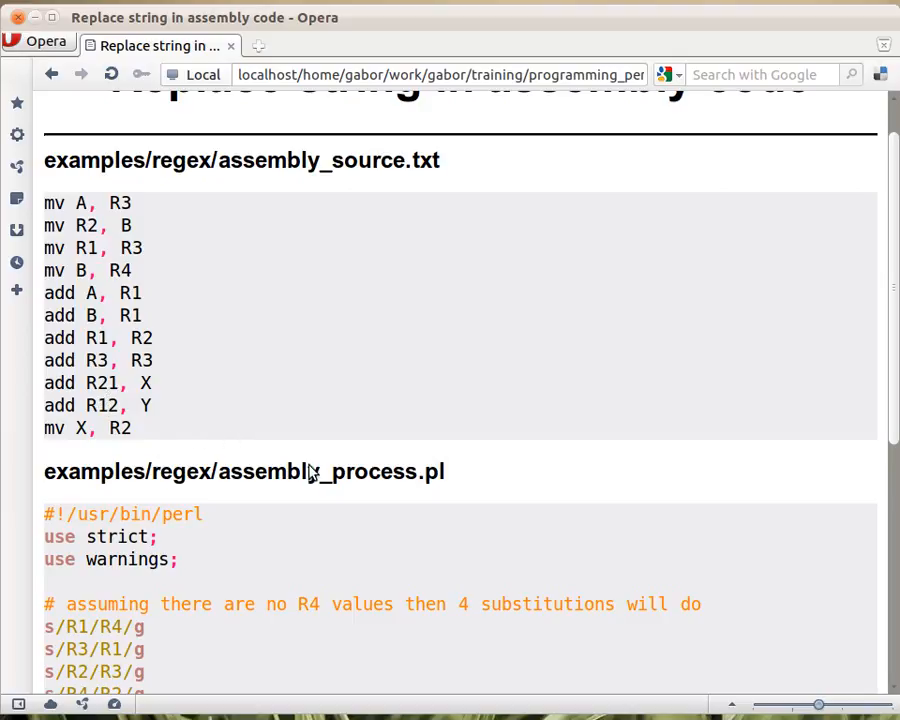
pyautogui.scroll(-3)
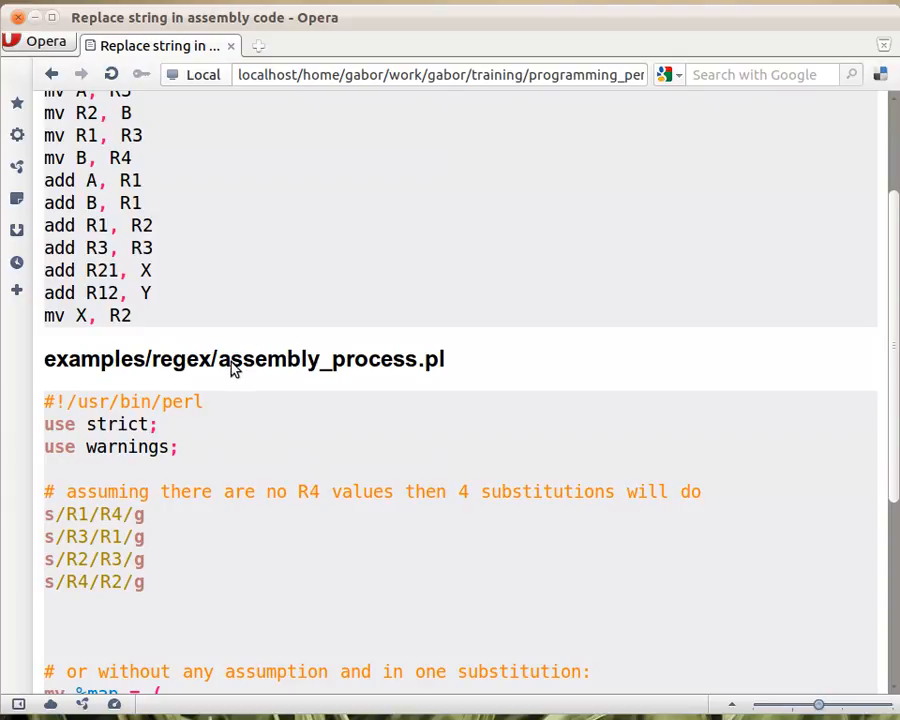
pyautogui.moveTo(178, 252)
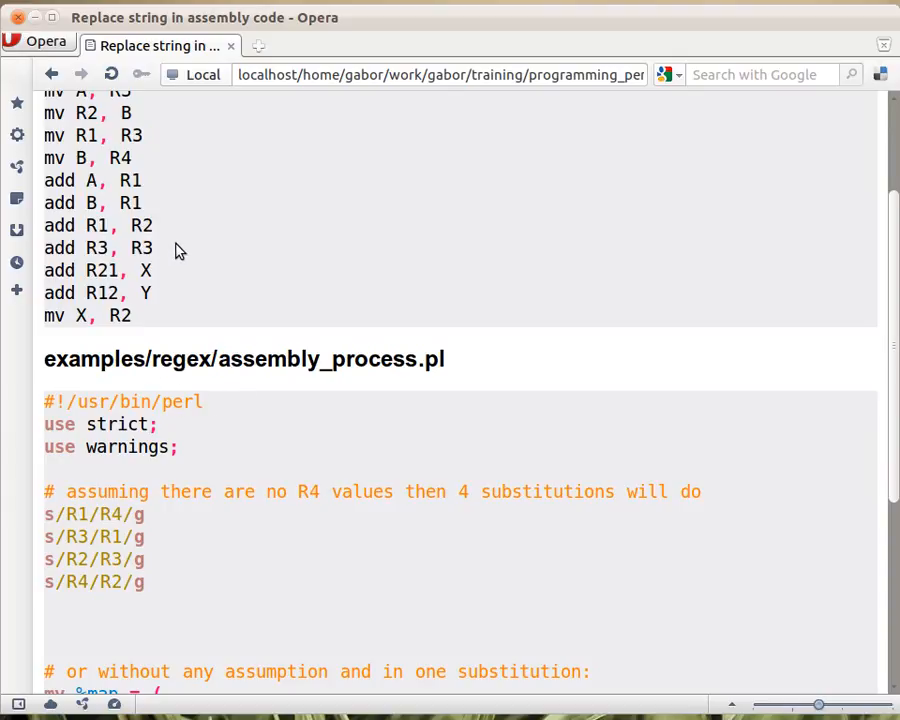
pyautogui.moveTo(156, 332)
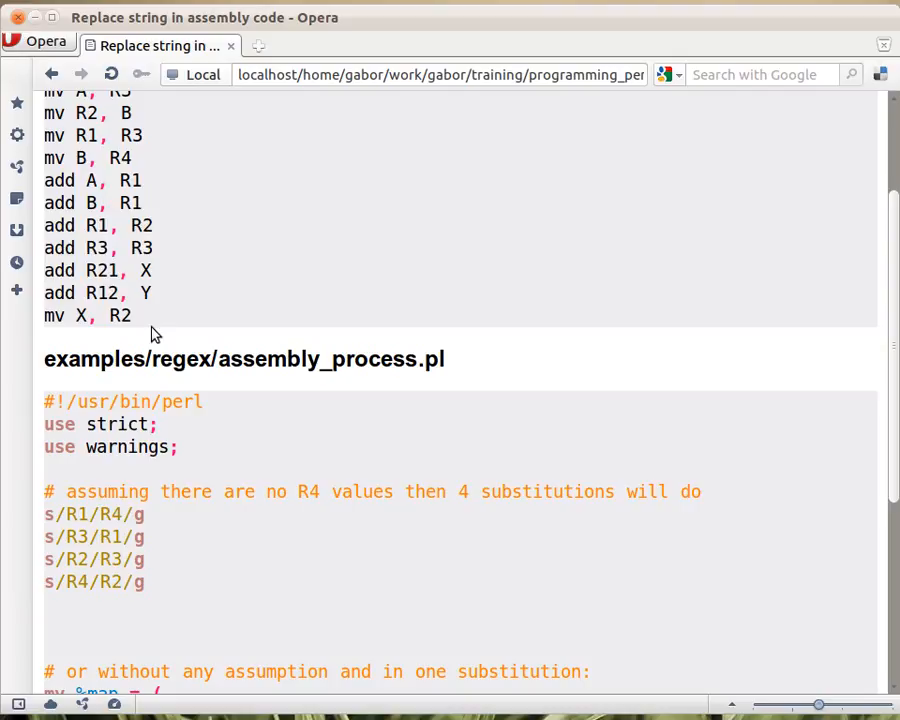
pyautogui.moveTo(150, 240)
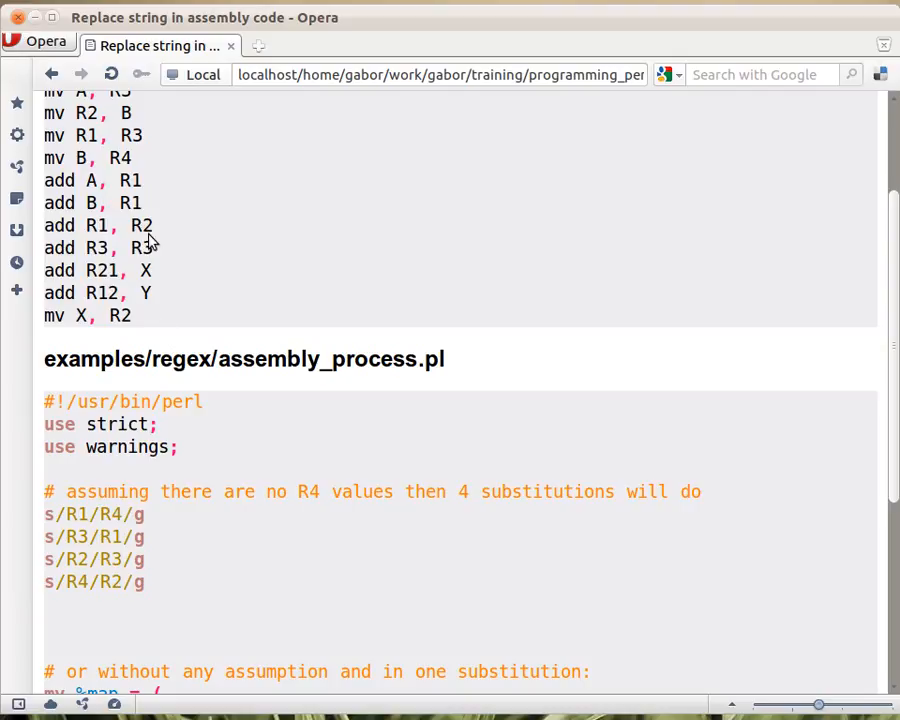
pyautogui.moveTo(140, 252)
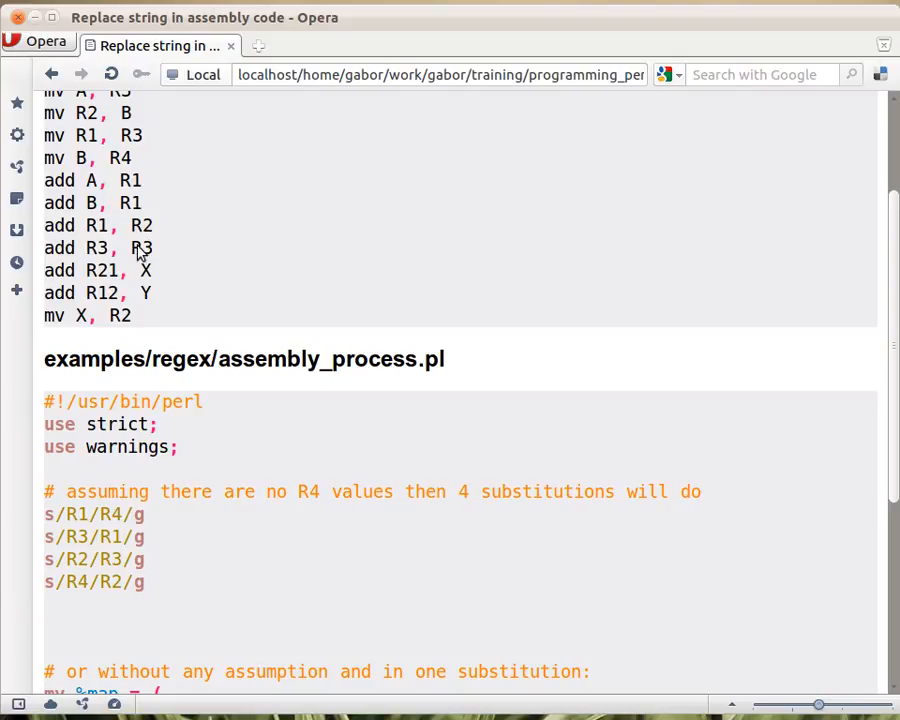
pyautogui.scroll(-3)
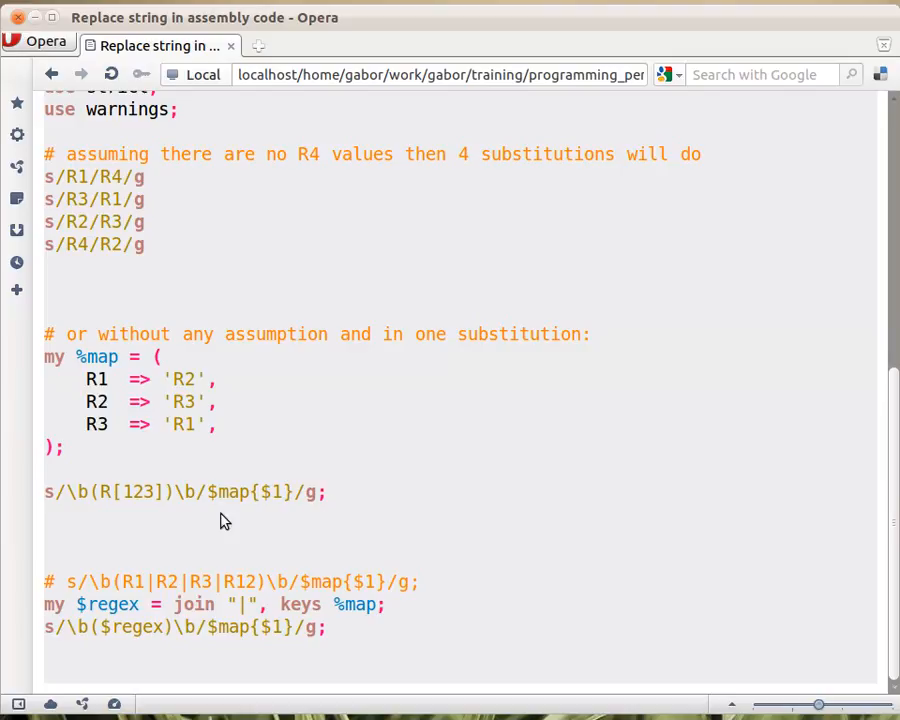
pyautogui.moveTo(206, 508)
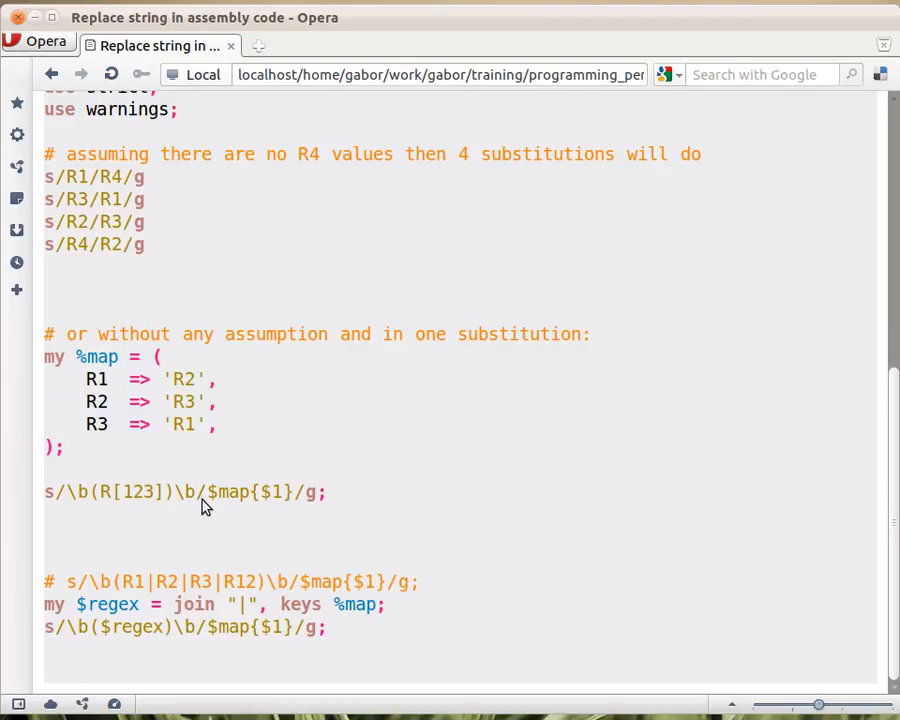
pyautogui.moveTo(148, 502)
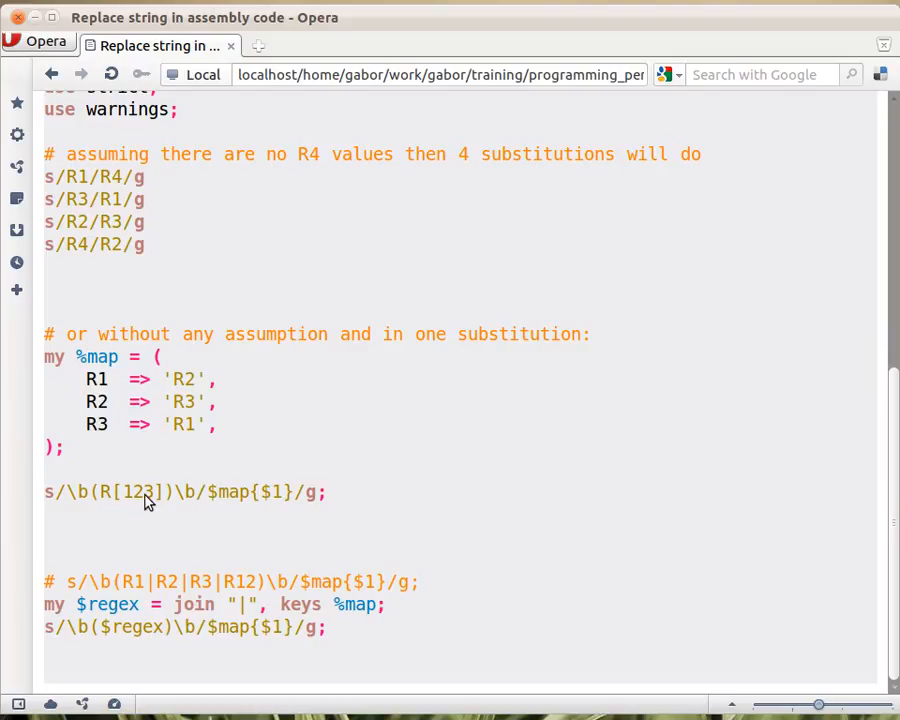
pyautogui.moveTo(192, 504)
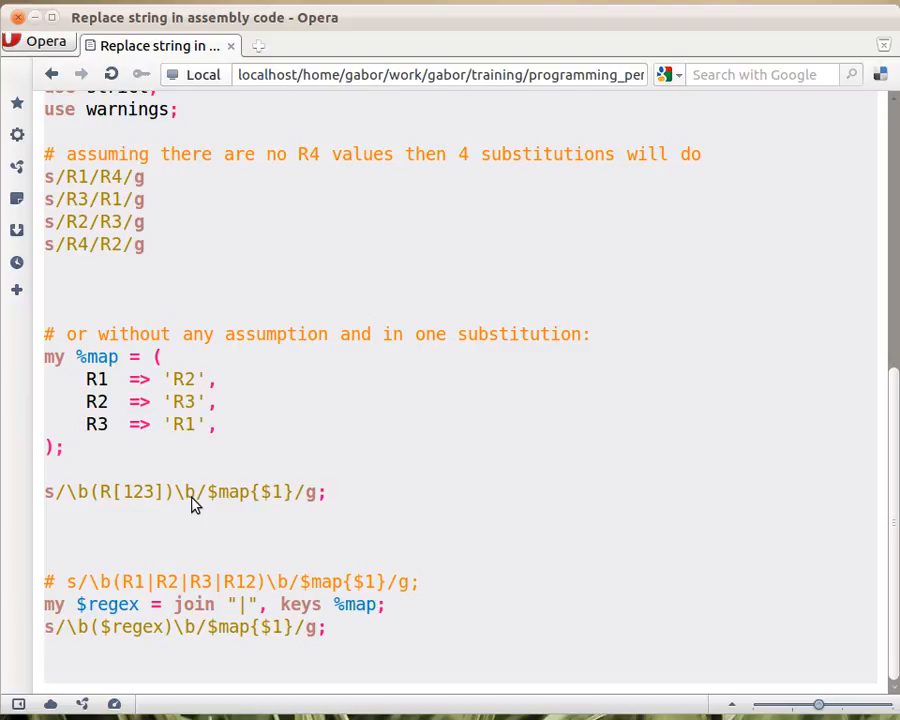
pyautogui.moveTo(100, 504)
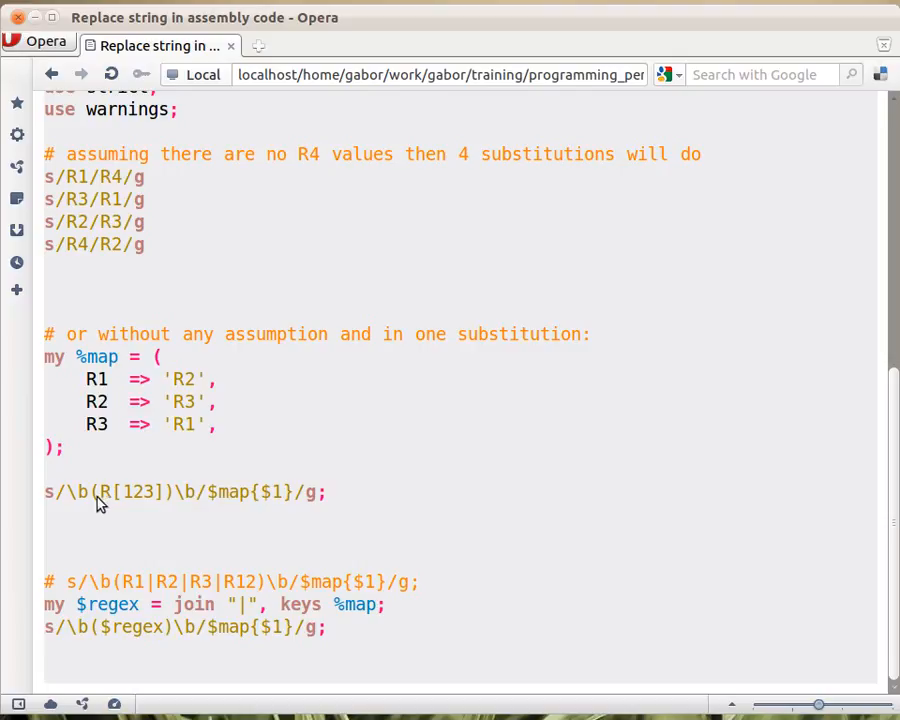
pyautogui.moveTo(172, 502)
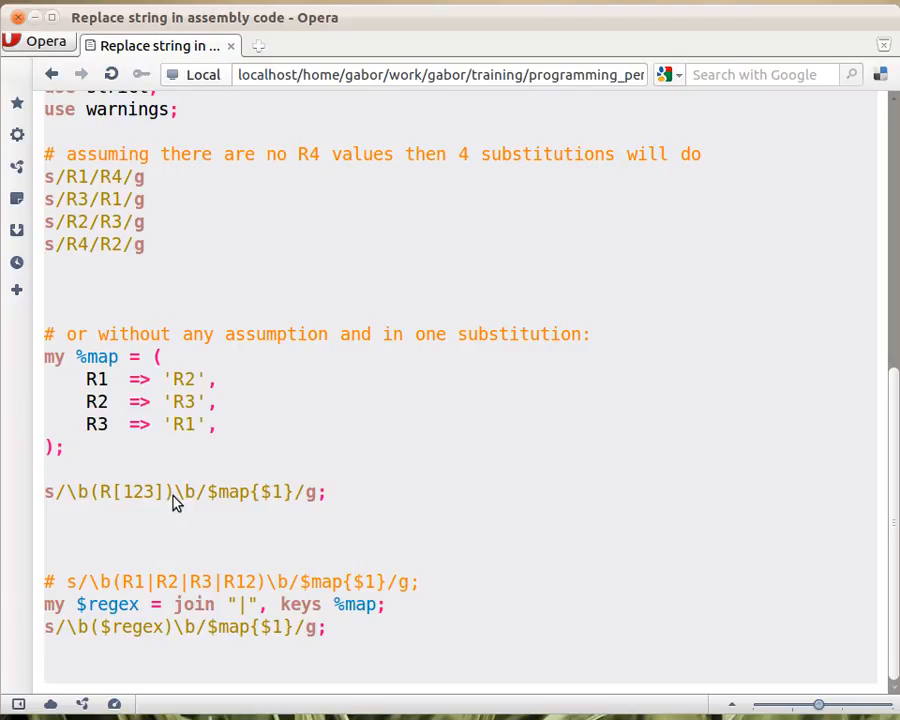
pyautogui.moveTo(68, 504)
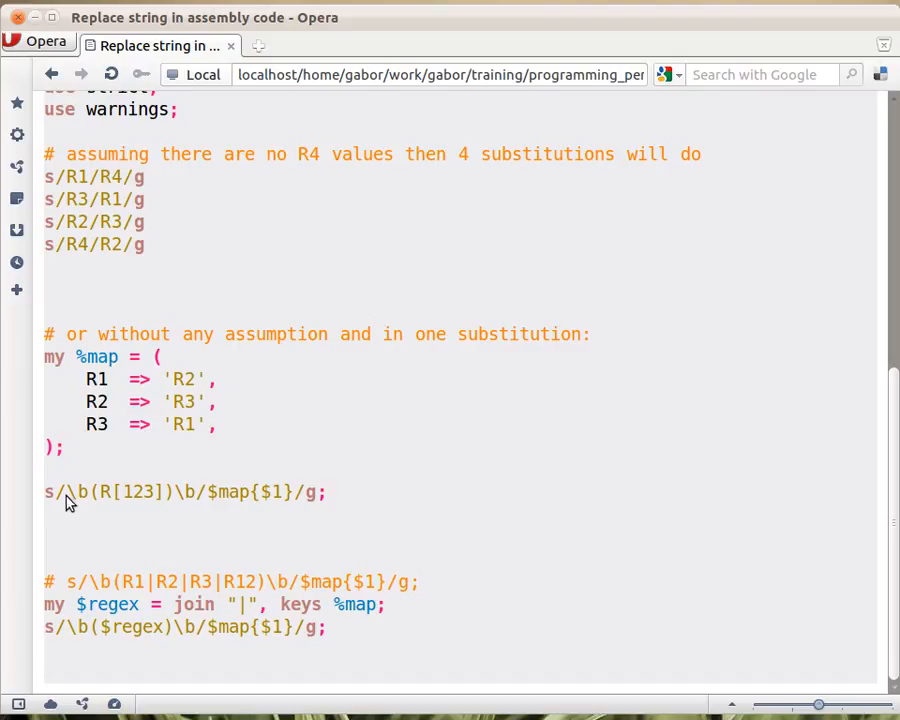
pyautogui.moveTo(196, 504)
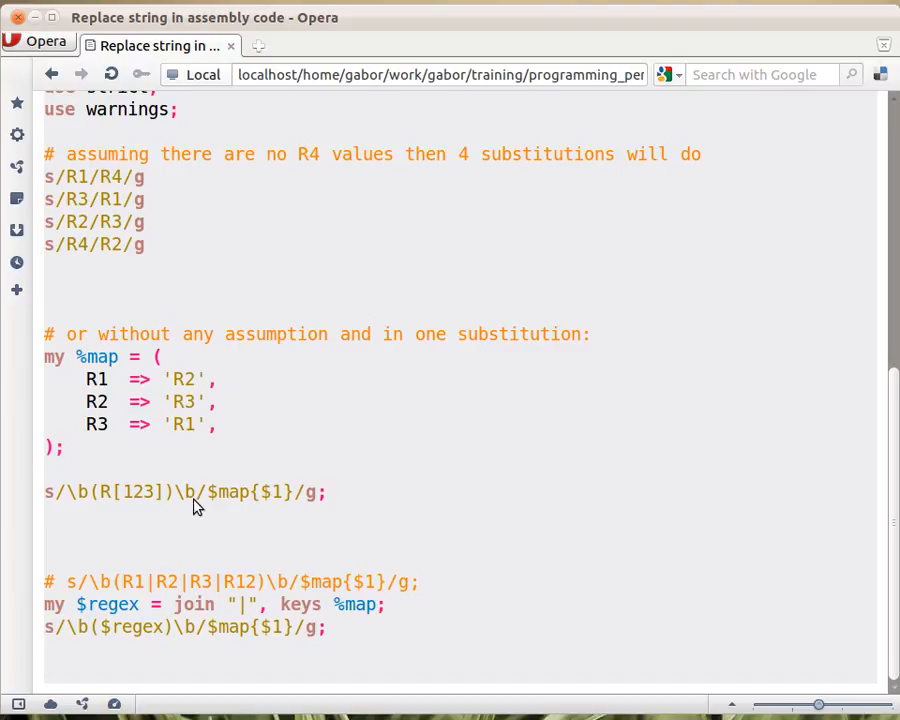
pyautogui.moveTo(150, 540)
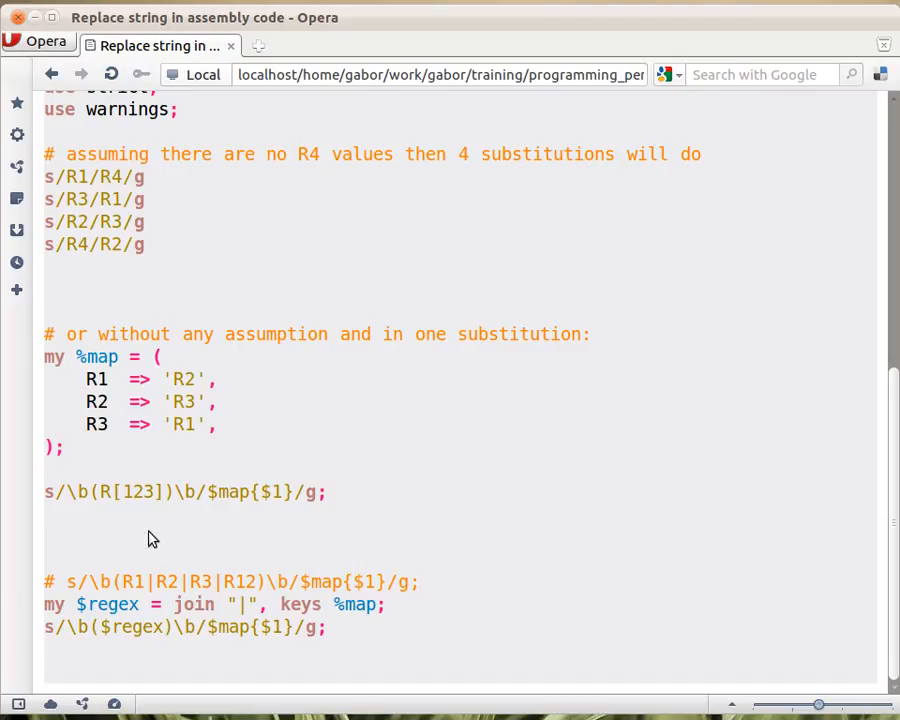
pyautogui.moveTo(96, 516)
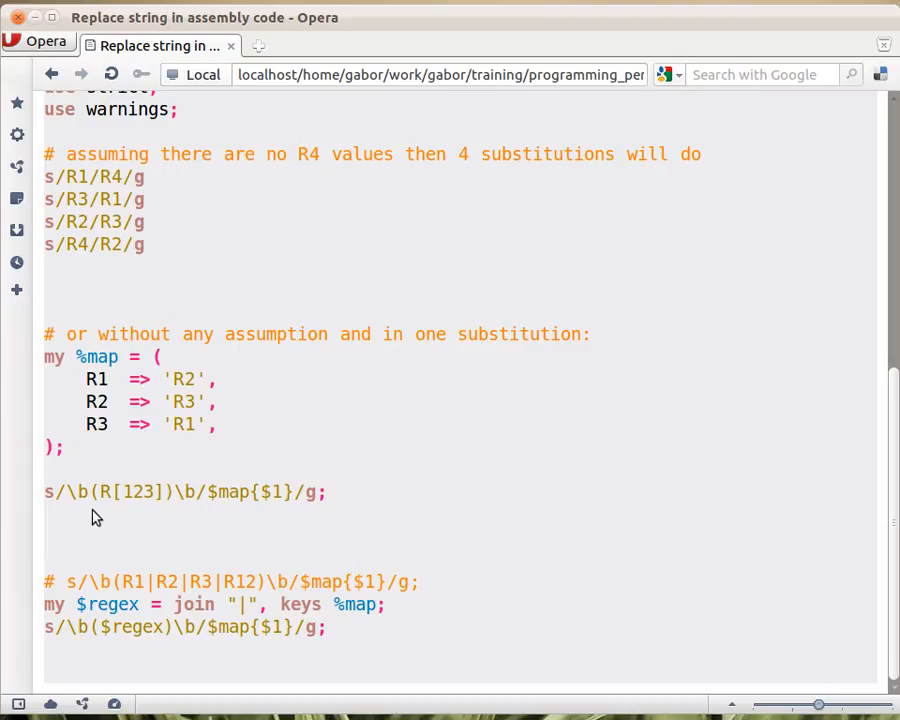
pyautogui.moveTo(196, 534)
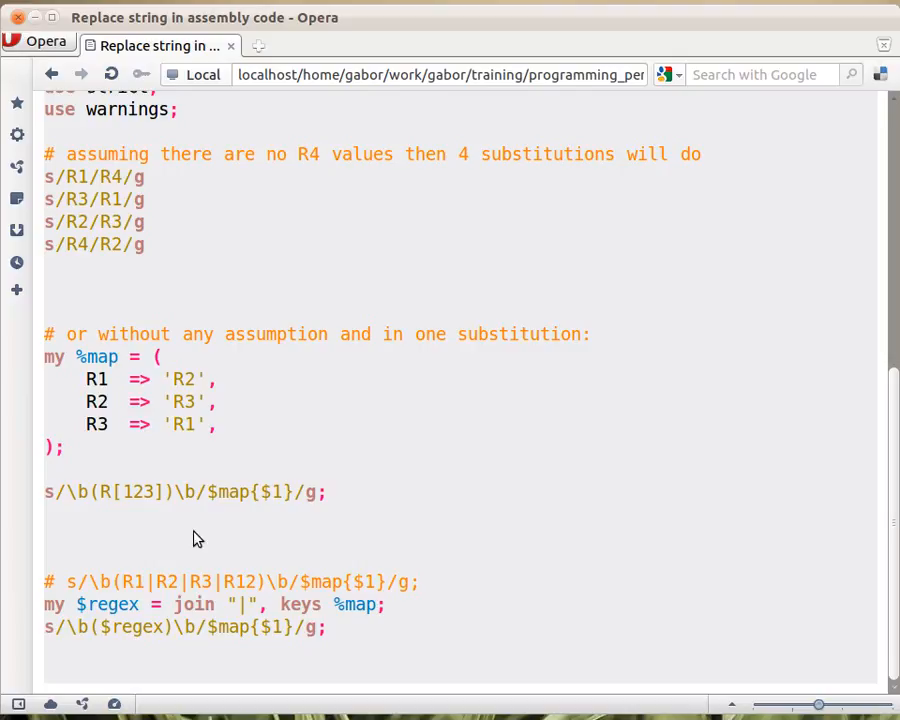
pyautogui.moveTo(144, 512)
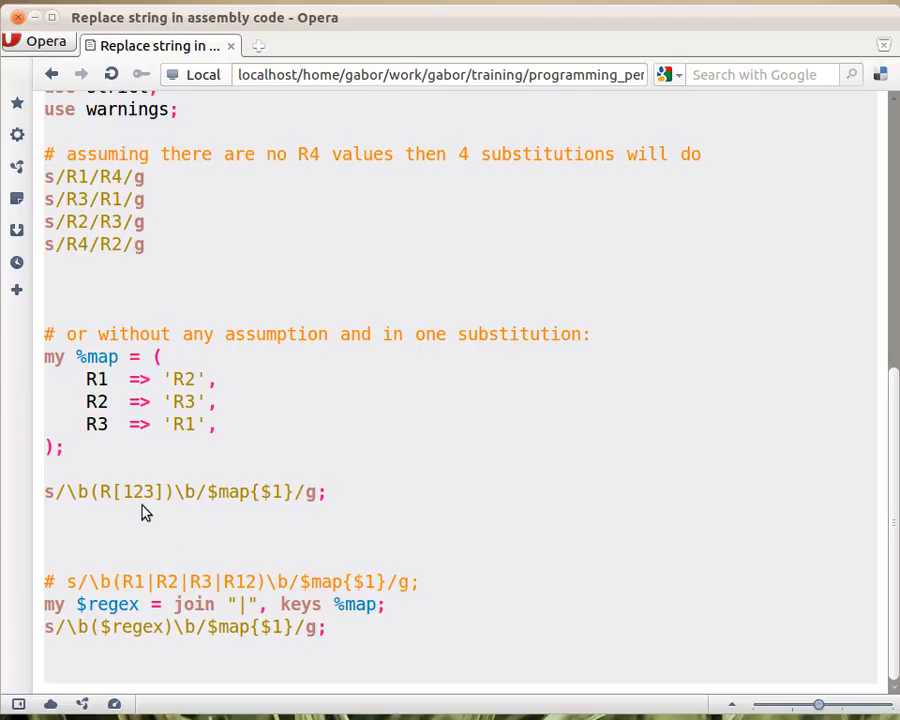
pyautogui.moveTo(224, 508)
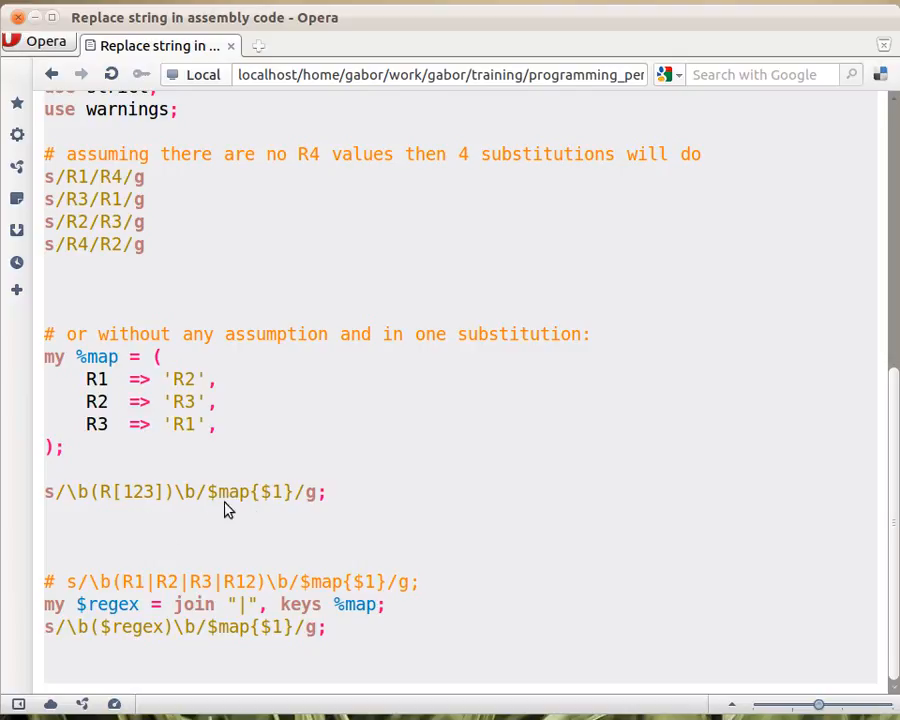
pyautogui.moveTo(292, 510)
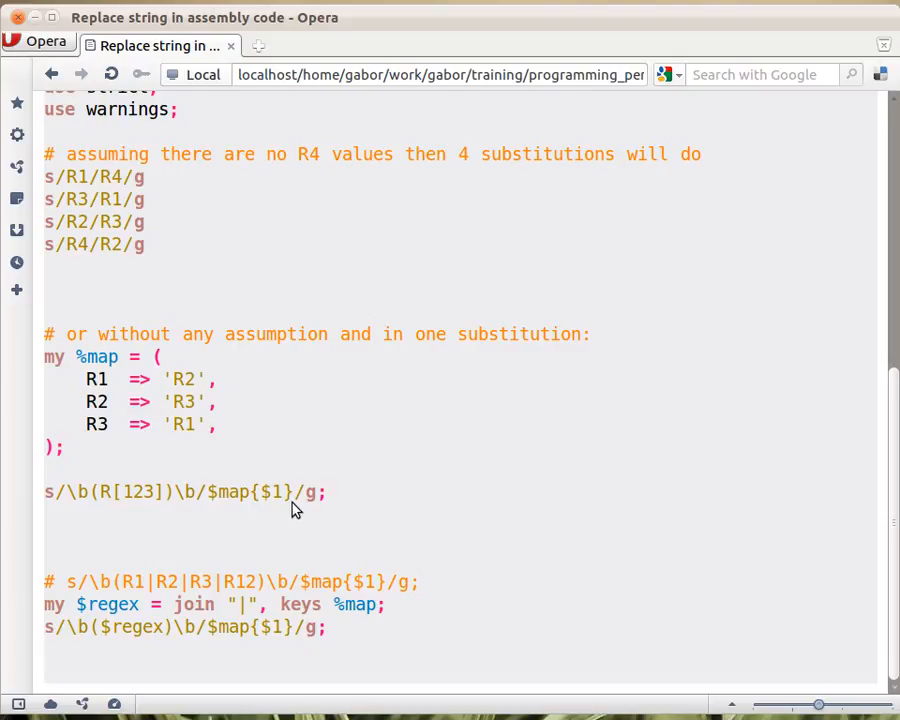
pyautogui.moveTo(284, 512)
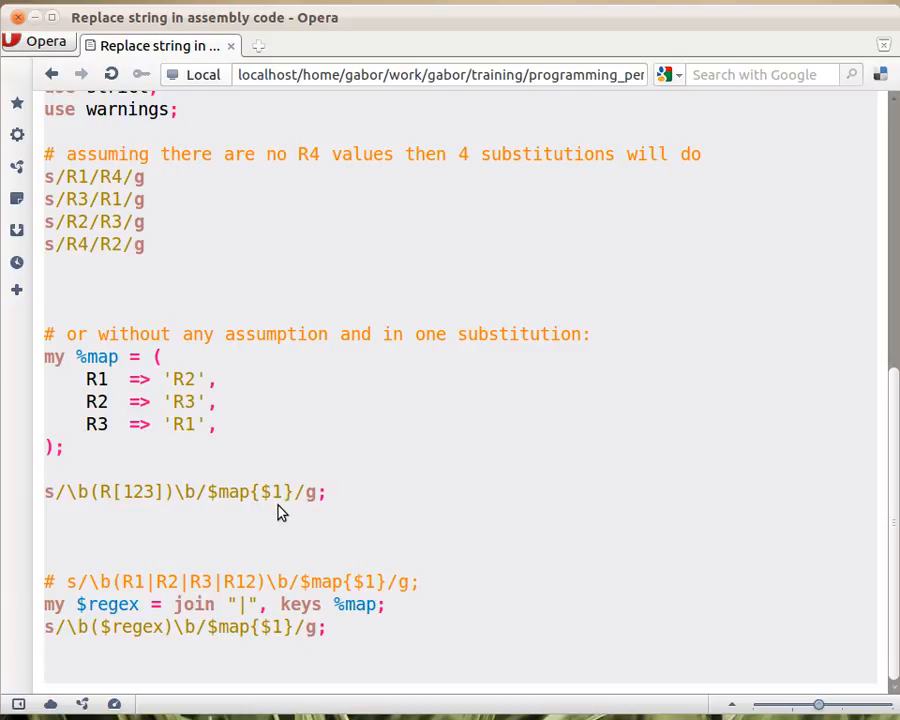
pyautogui.moveTo(224, 508)
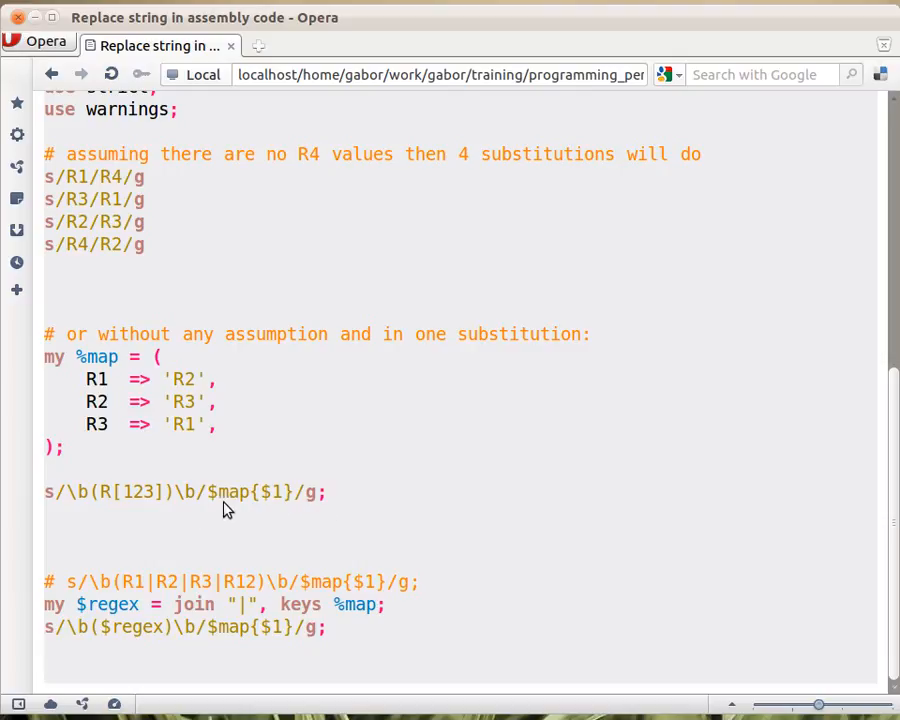
pyautogui.moveTo(278, 528)
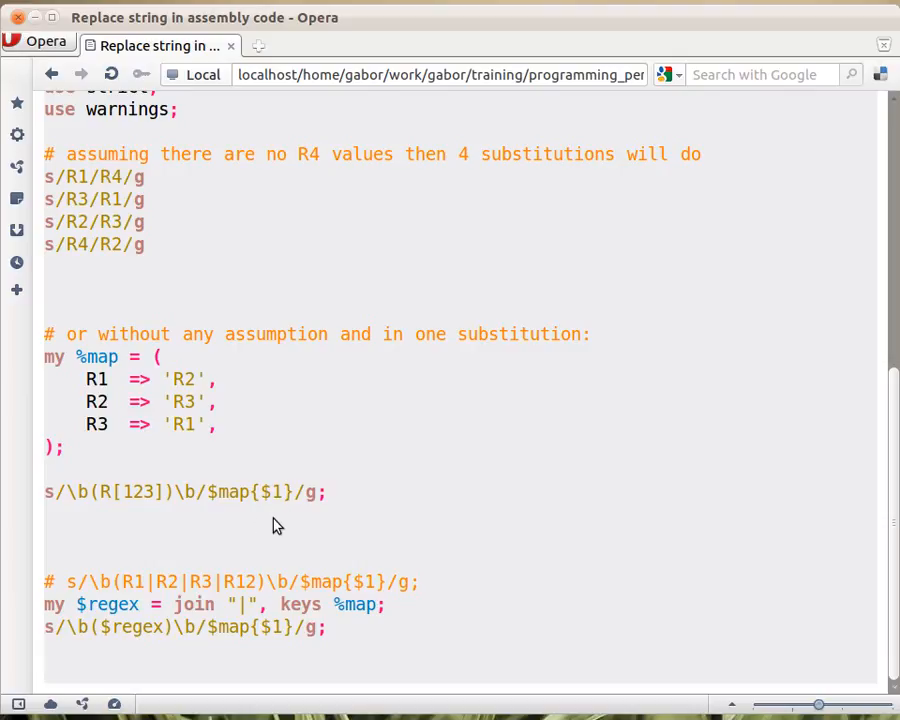
pyautogui.moveTo(312, 520)
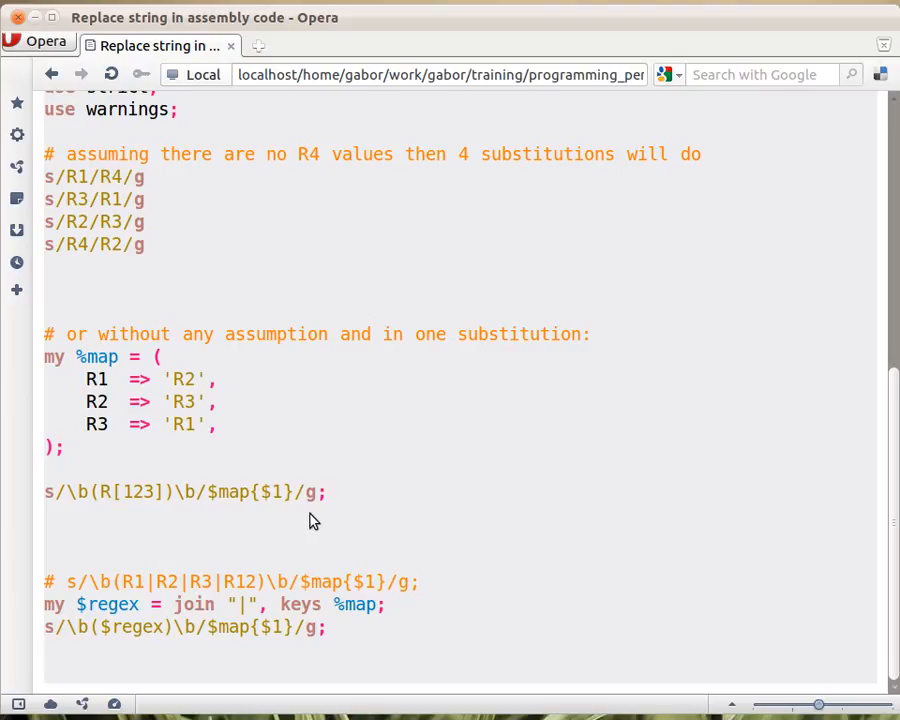
pyautogui.moveTo(68, 512)
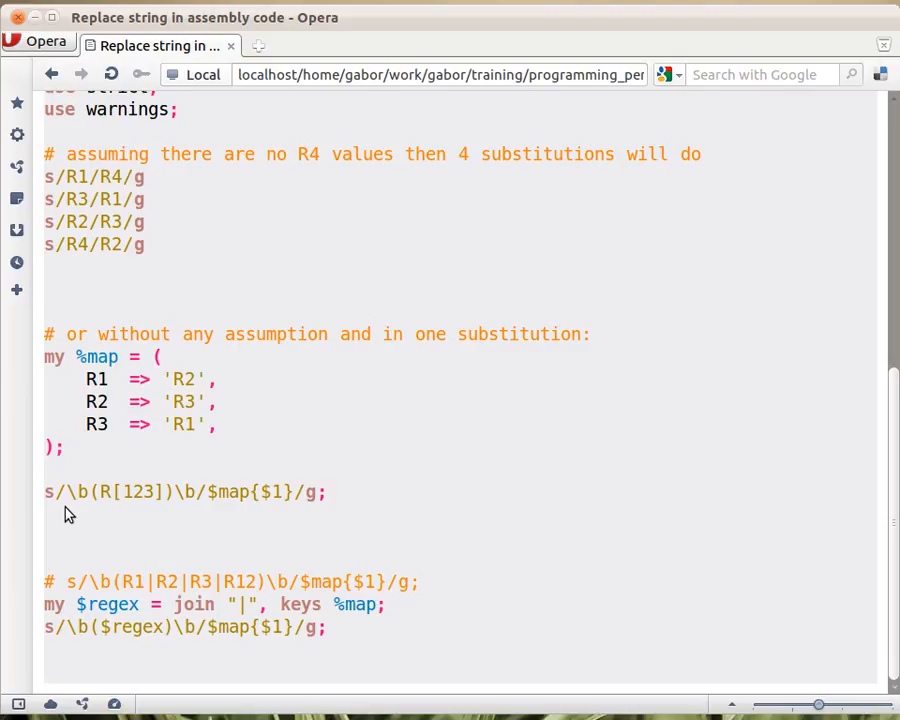
pyautogui.moveTo(216, 552)
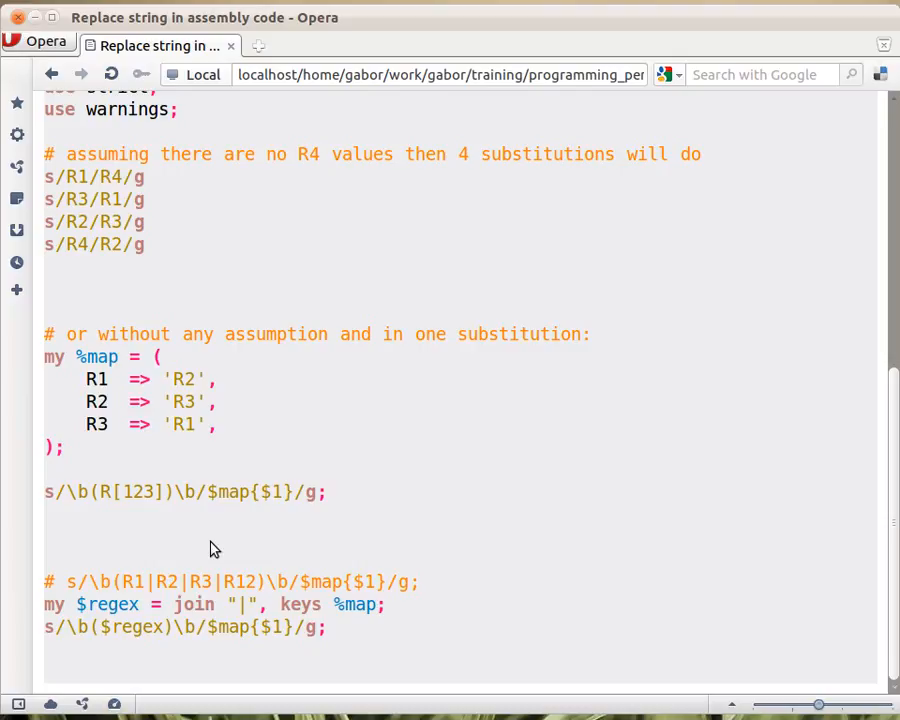
pyautogui.moveTo(172, 528)
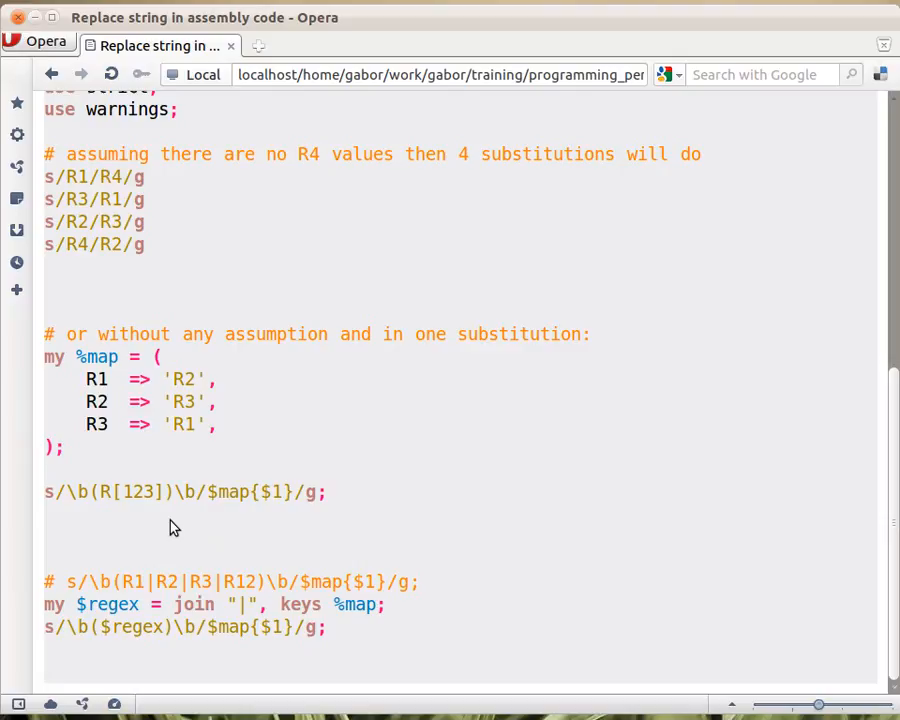
pyautogui.moveTo(204, 410)
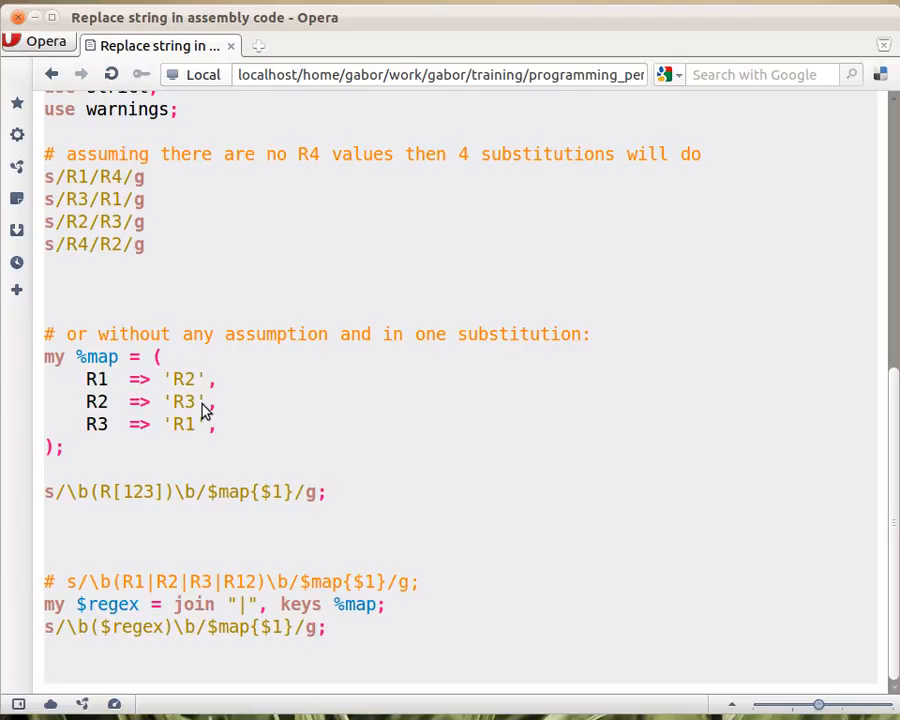
pyautogui.moveTo(112, 486)
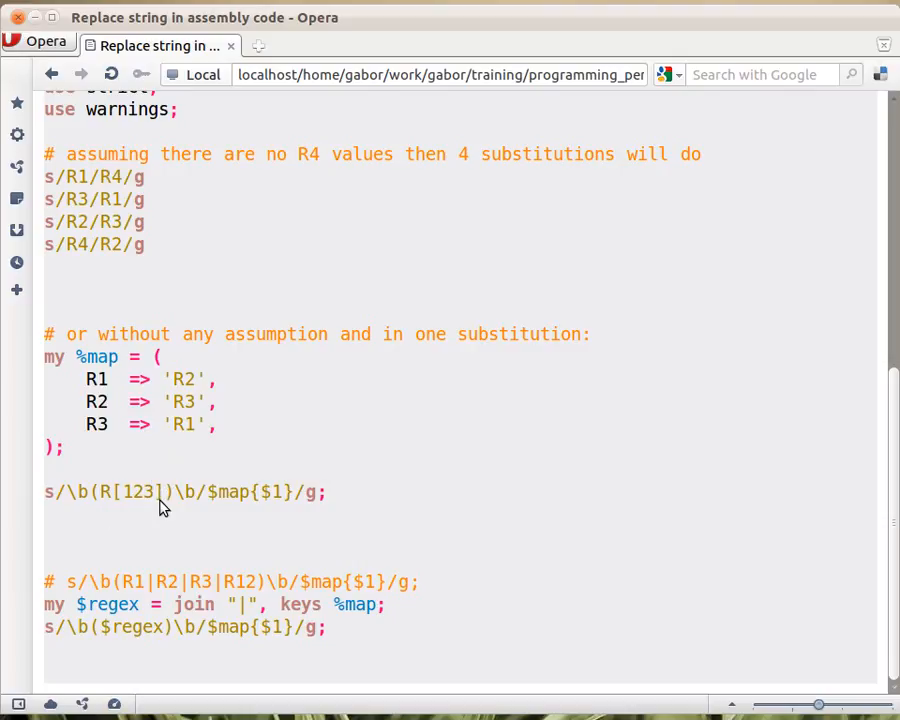
pyautogui.moveTo(166, 530)
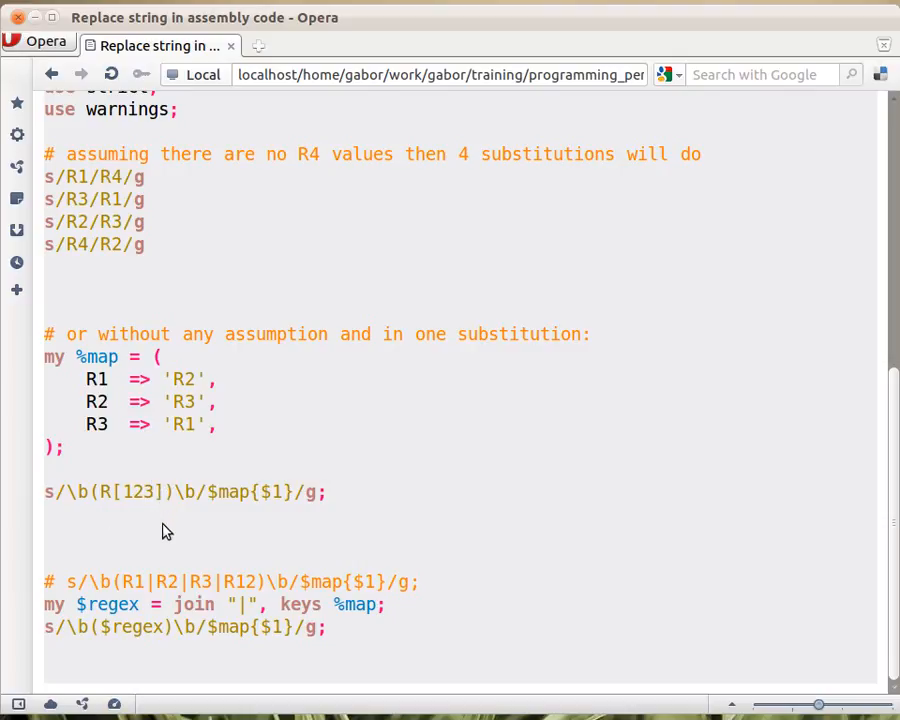
pyautogui.moveTo(144, 424)
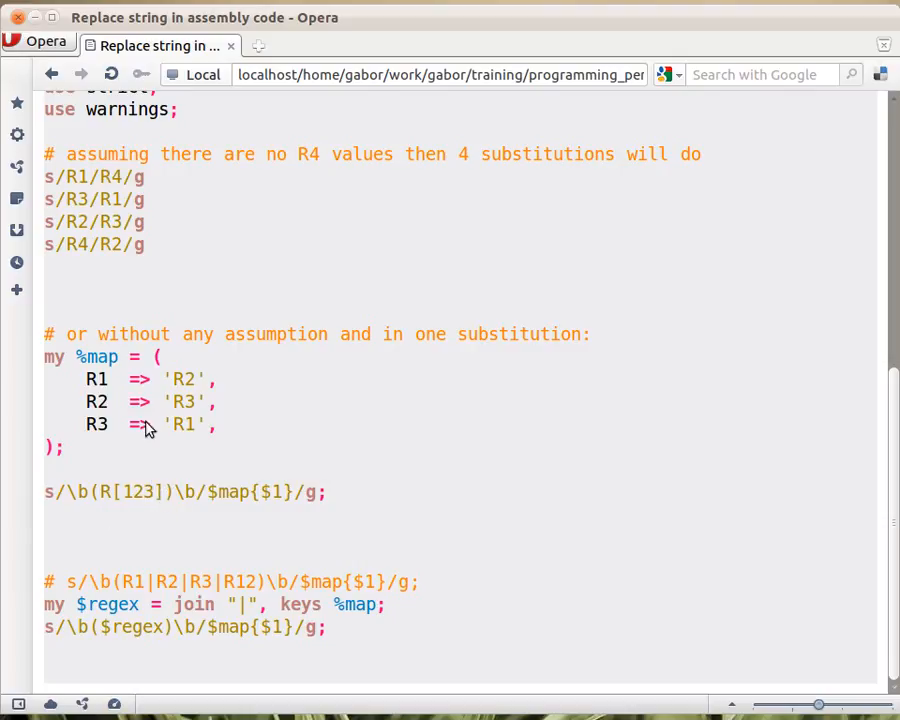
pyautogui.moveTo(156, 504)
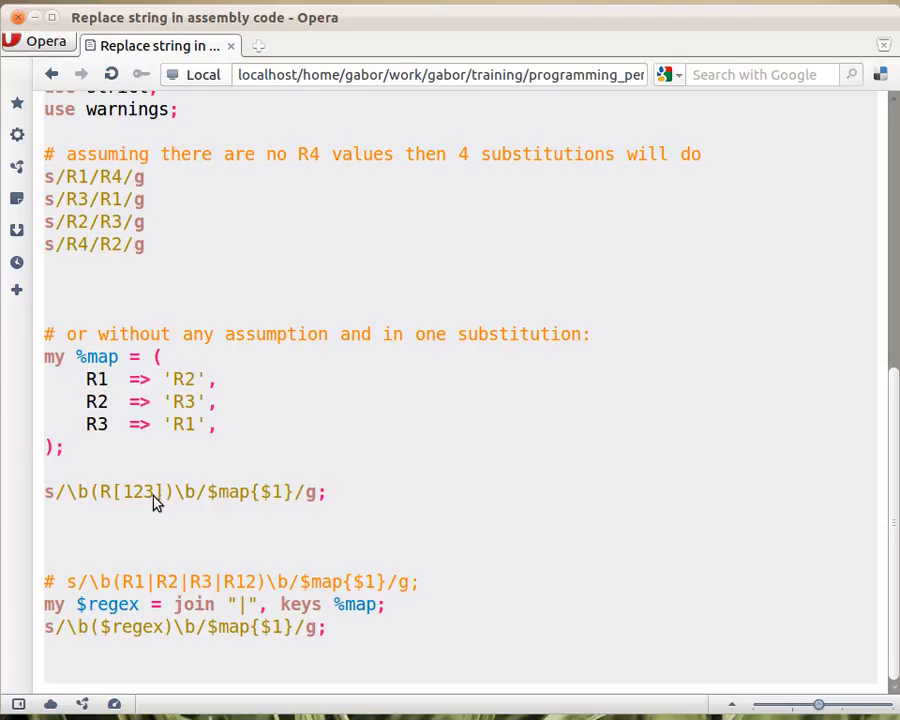
pyautogui.moveTo(232, 576)
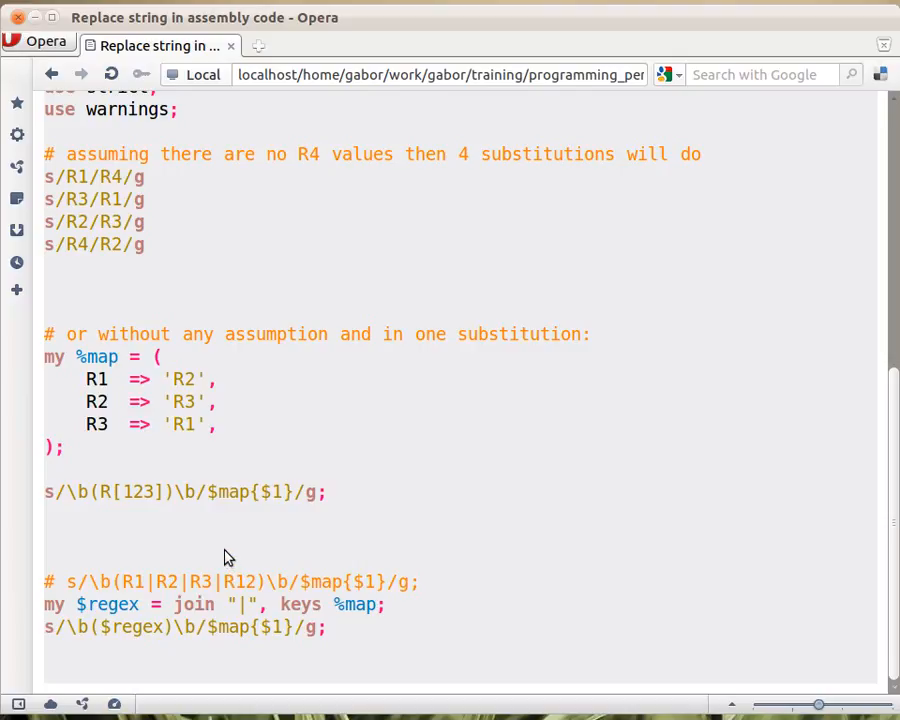
pyautogui.moveTo(170, 592)
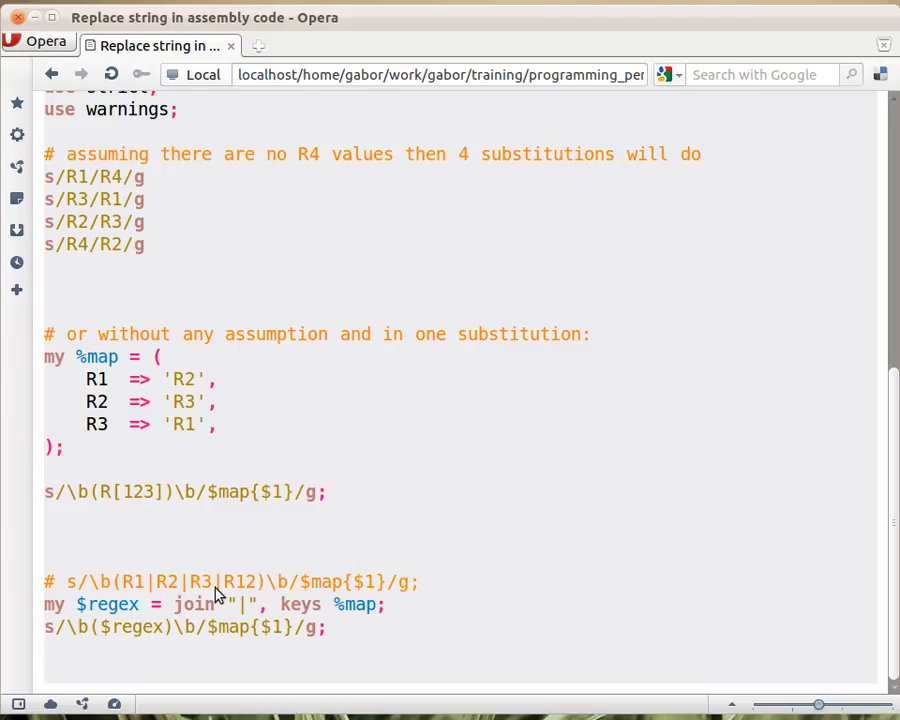
pyautogui.moveTo(244, 604)
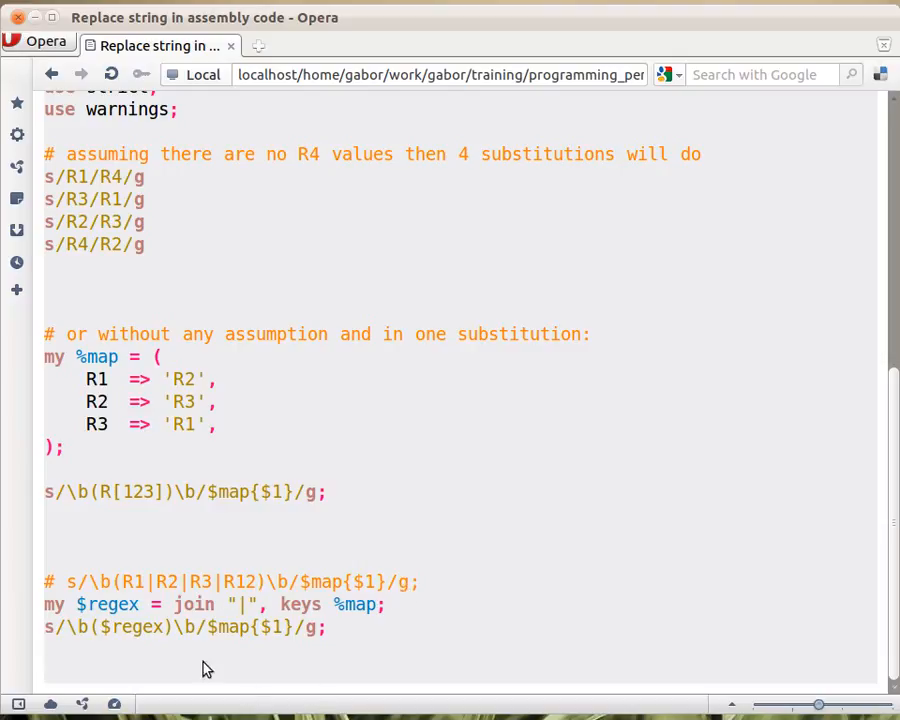
pyautogui.moveTo(128, 504)
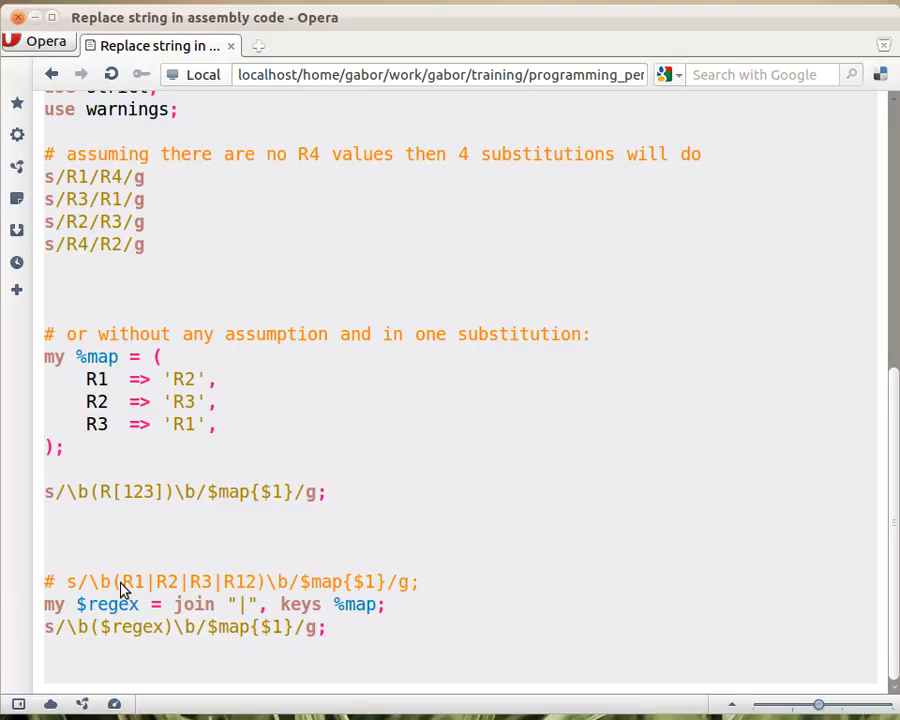
pyautogui.moveTo(210, 600)
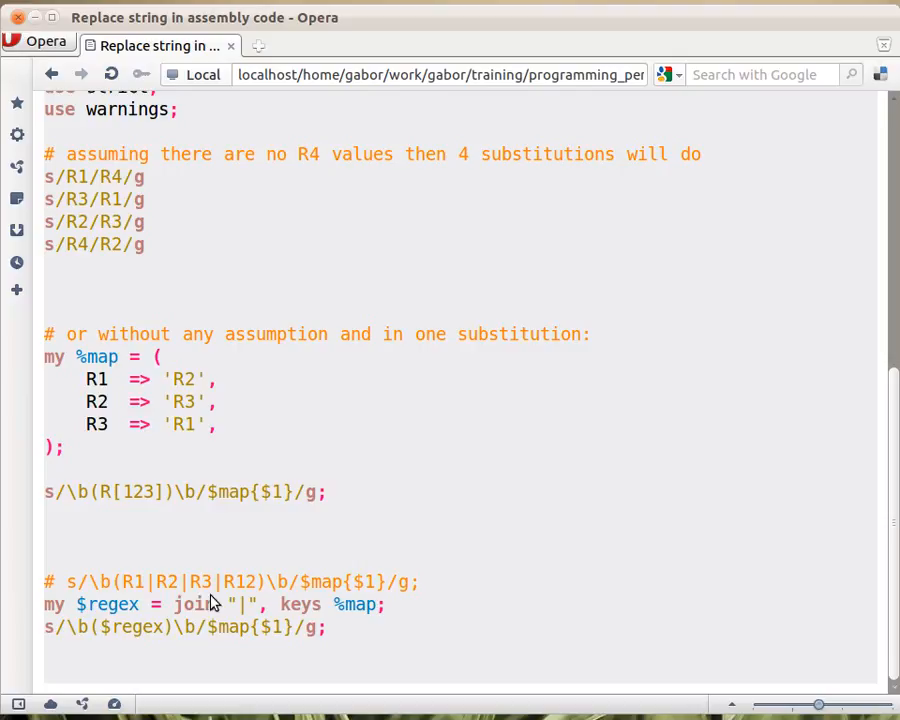
pyautogui.moveTo(144, 600)
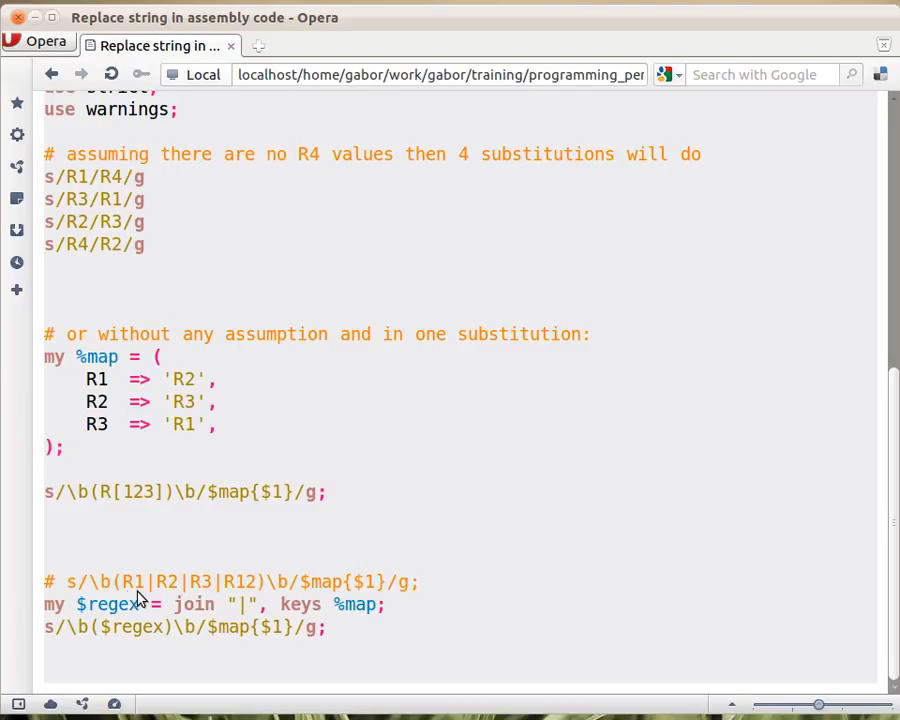
pyautogui.moveTo(264, 592)
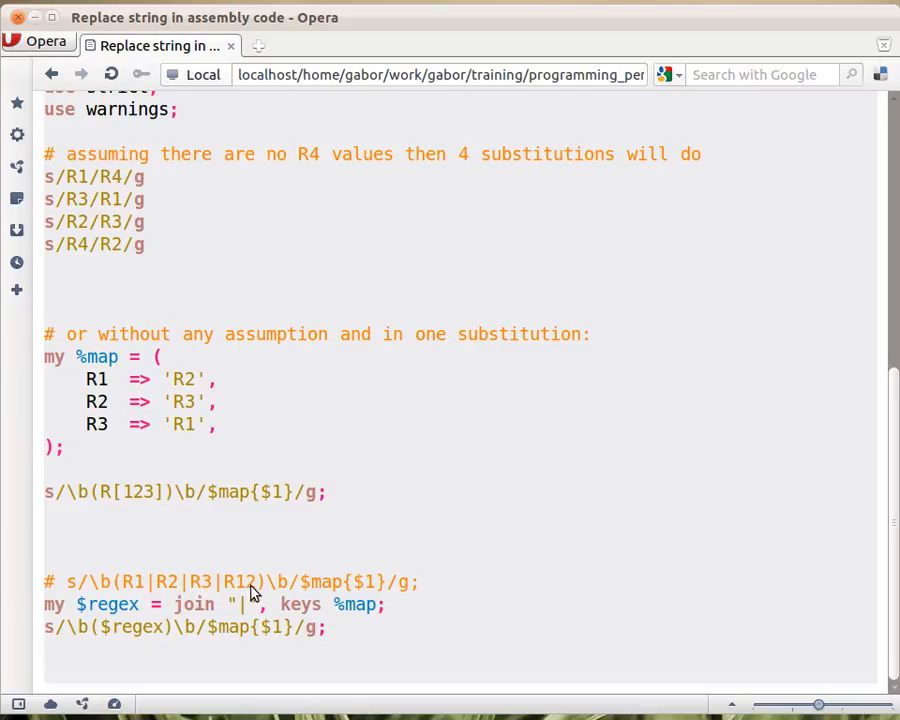
pyautogui.moveTo(130, 590)
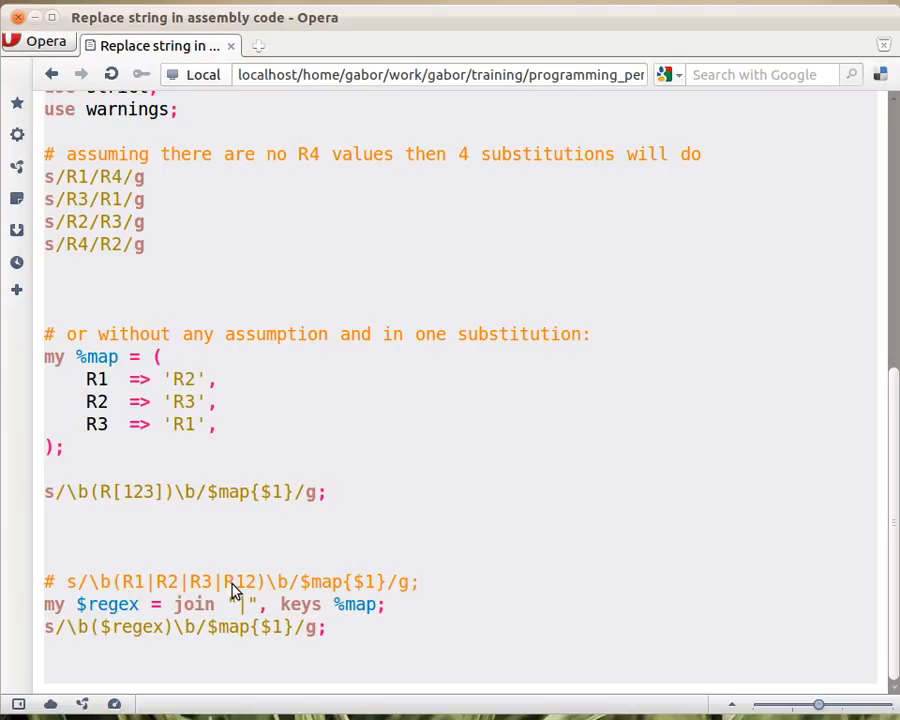
pyautogui.moveTo(344, 604)
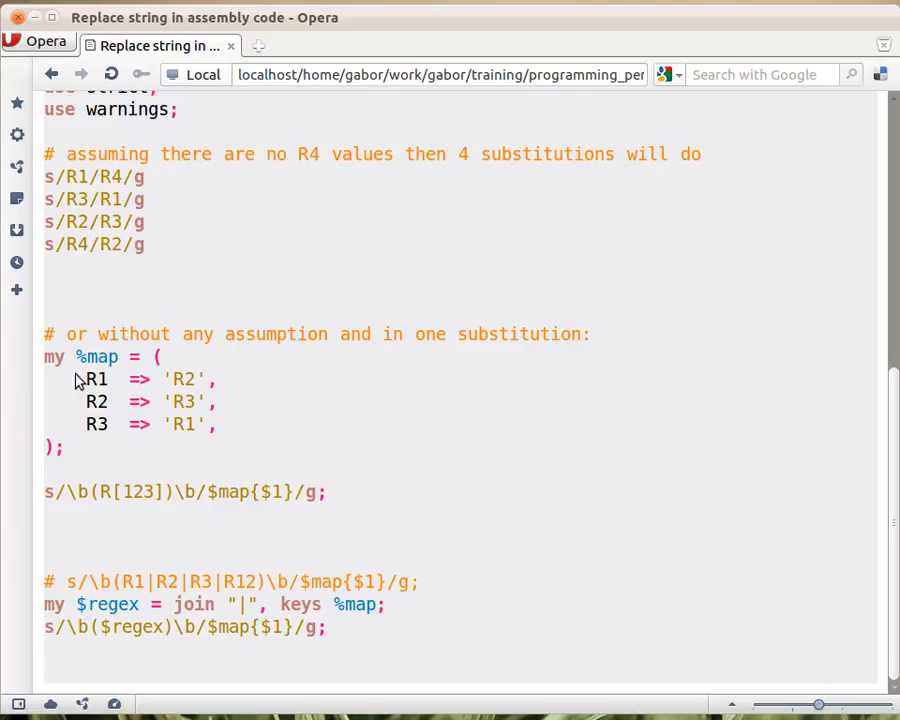
pyautogui.moveTo(242, 598)
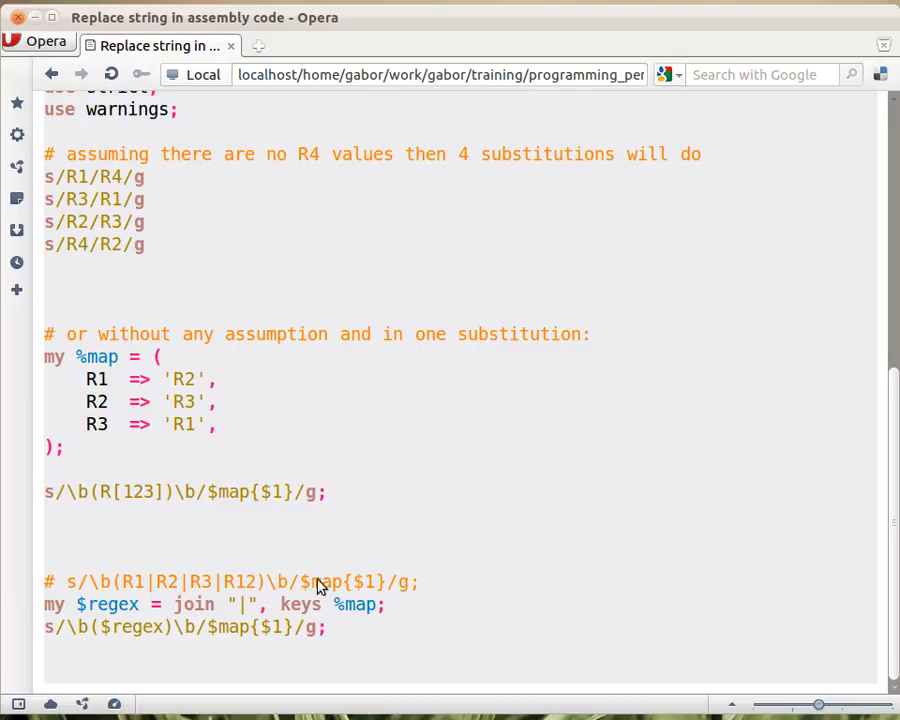
pyautogui.moveTo(504, 696)
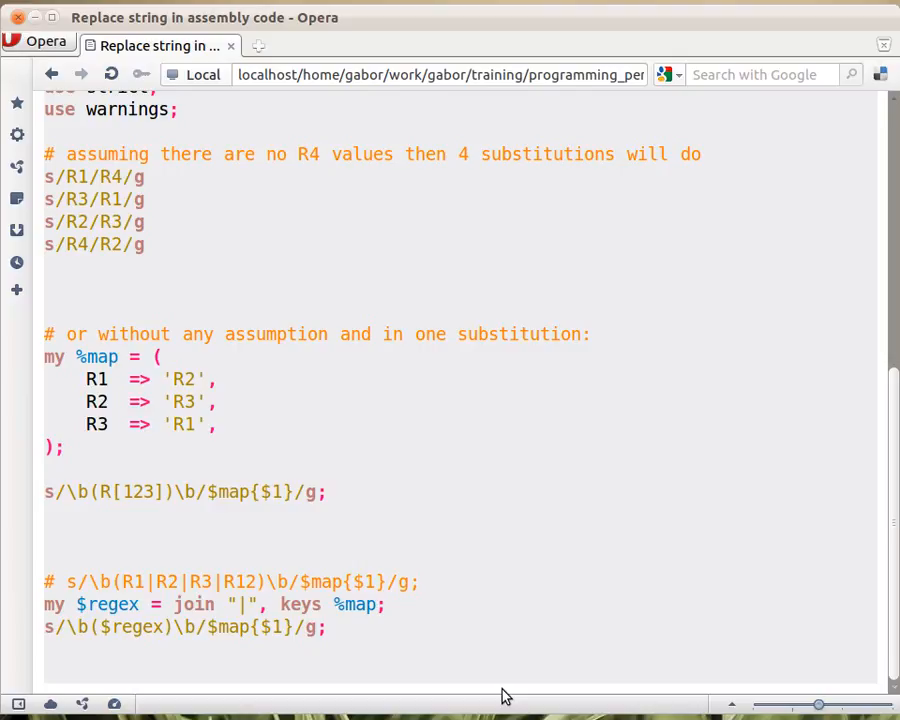
pyautogui.moveTo(370, 626)
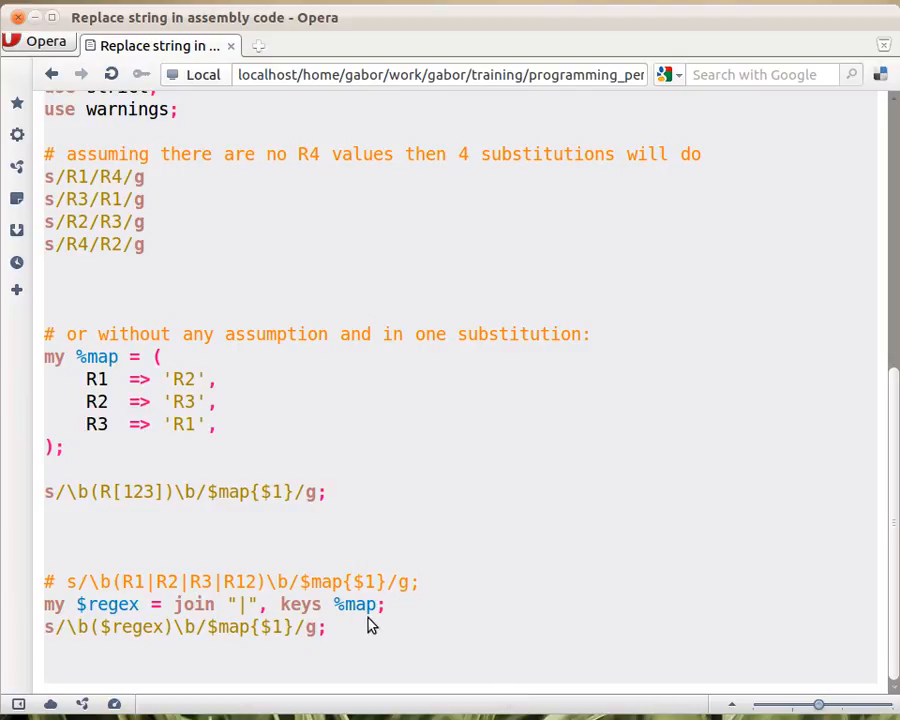
pyautogui.moveTo(324, 616)
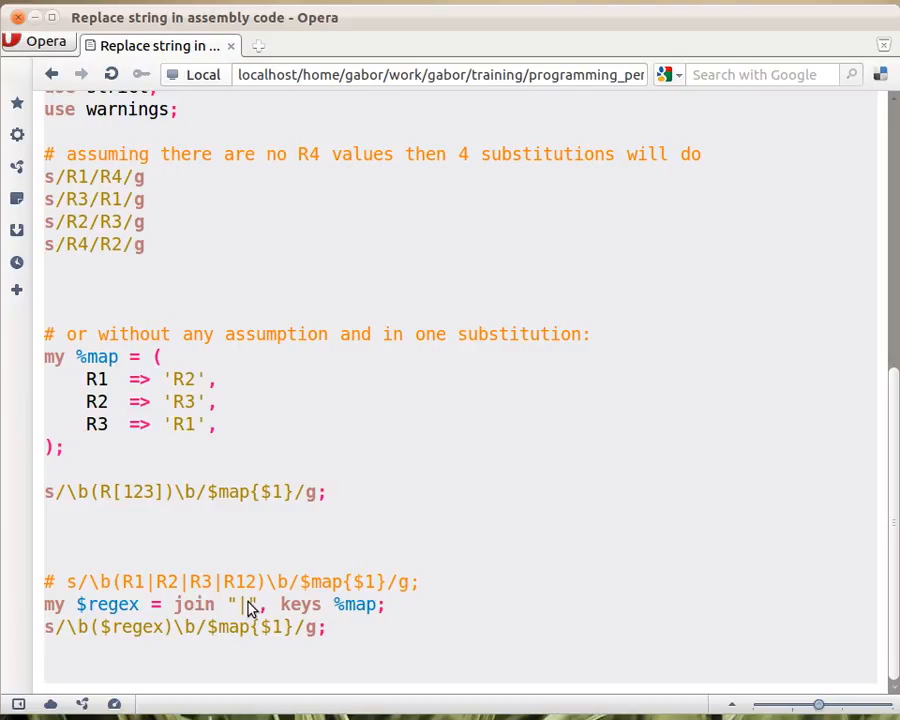
pyautogui.moveTo(128, 580)
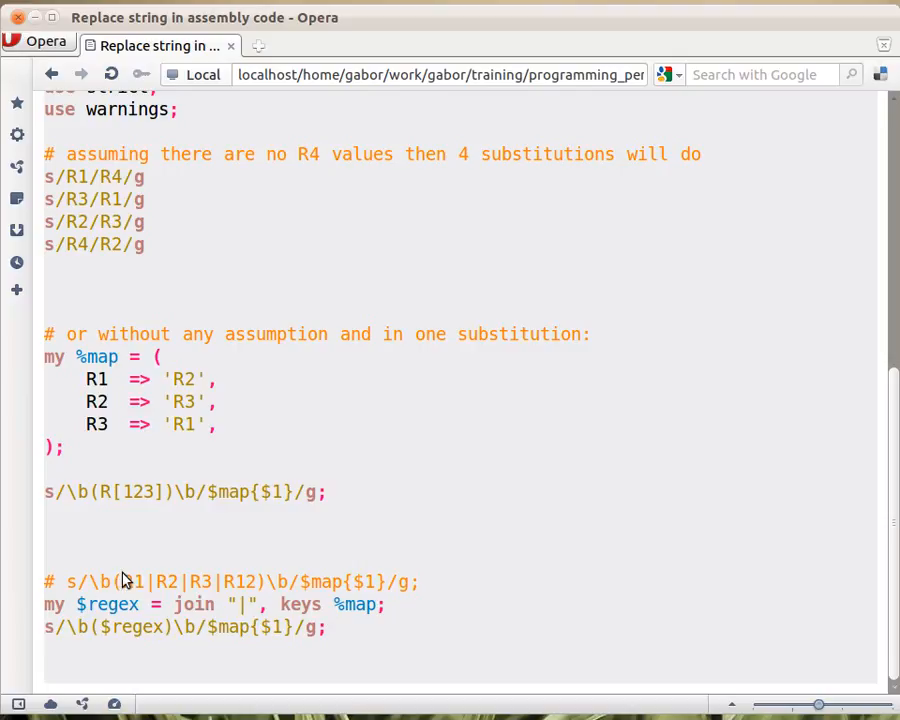
pyautogui.moveTo(258, 580)
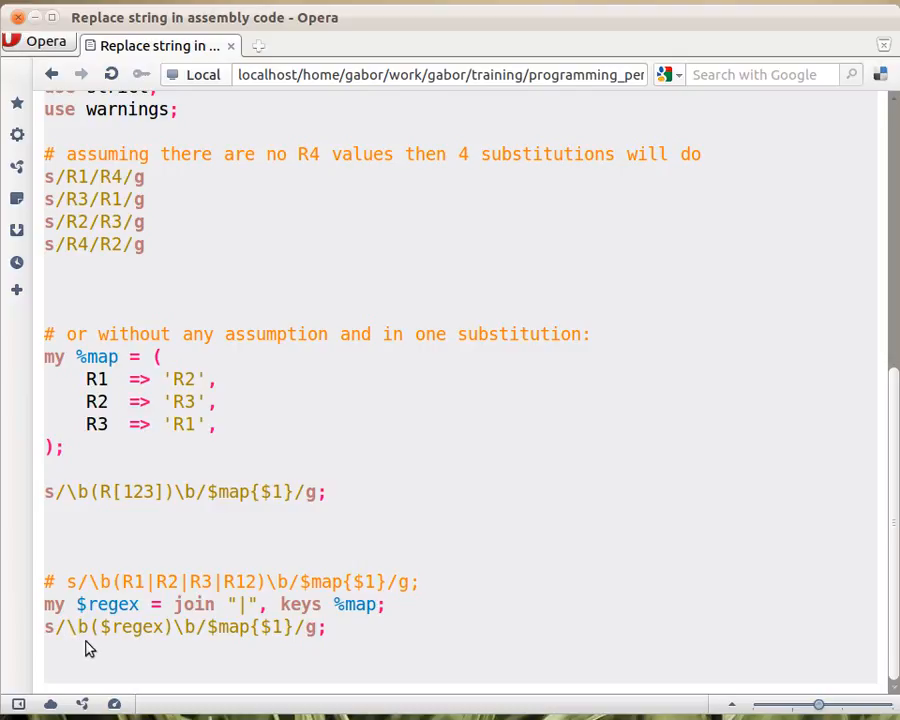
pyautogui.moveTo(118, 644)
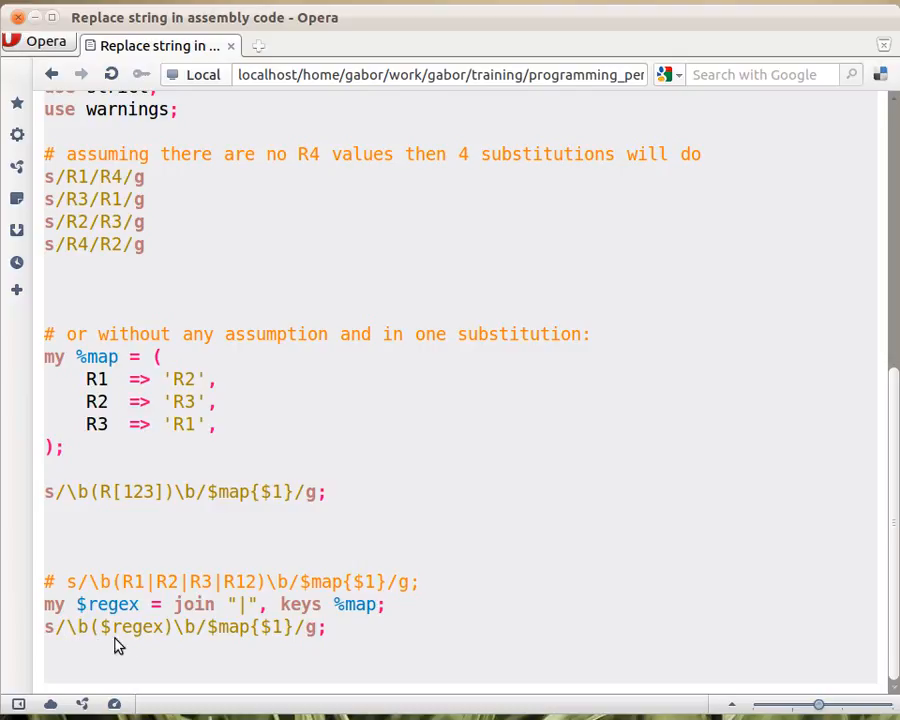
pyautogui.moveTo(264, 658)
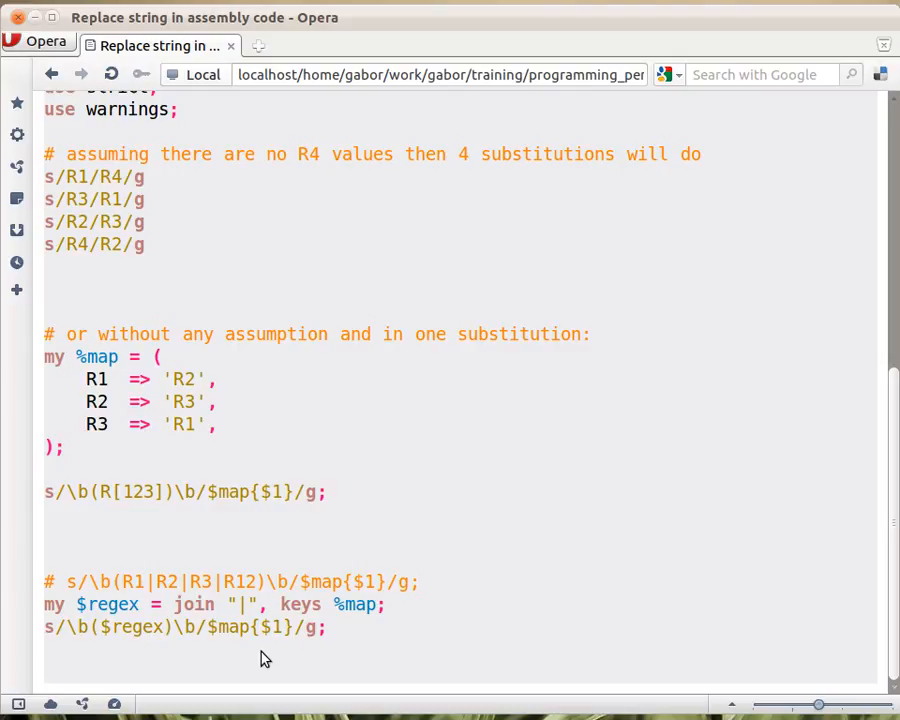
pyautogui.moveTo(368, 628)
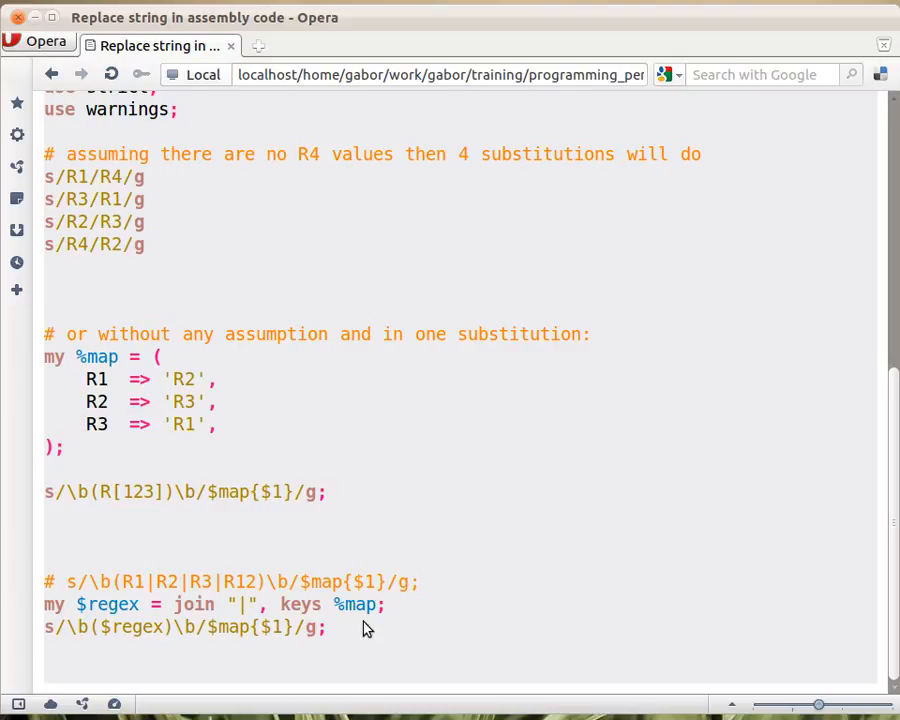
pyautogui.moveTo(178, 378)
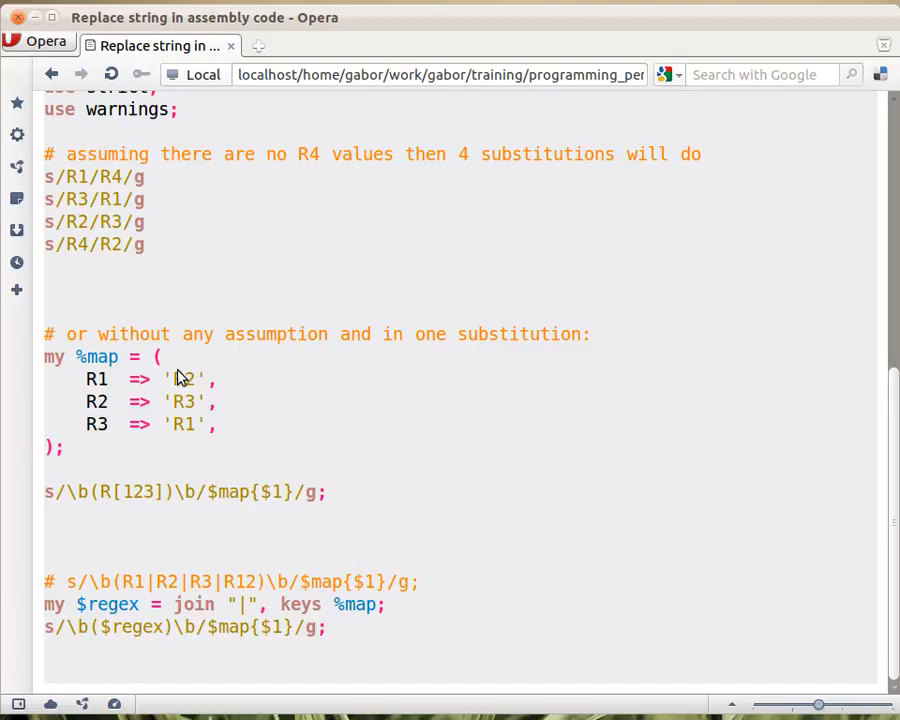
pyautogui.moveTo(70, 604)
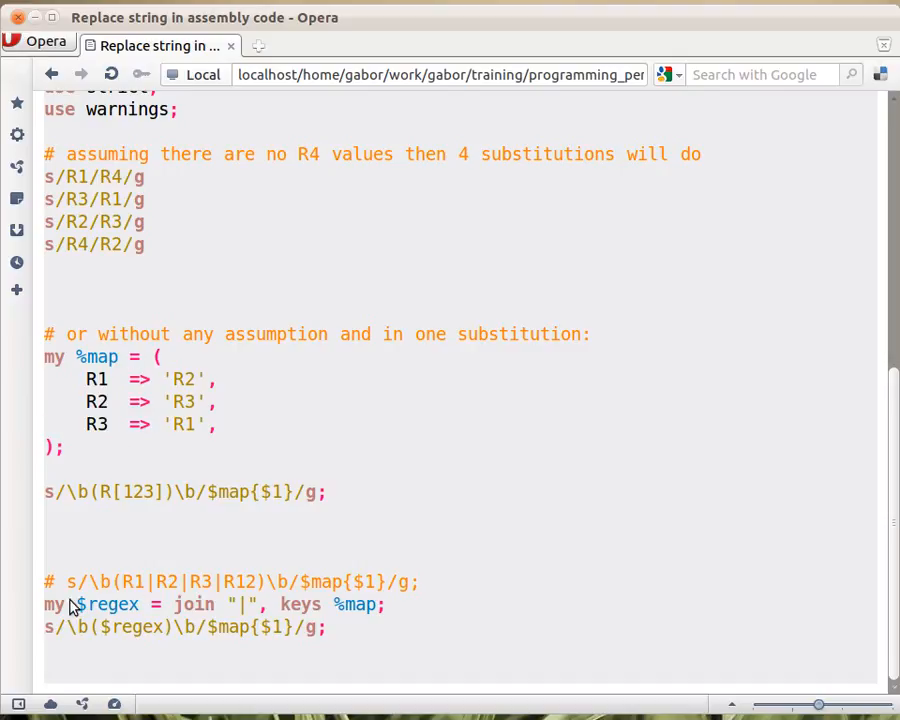
pyautogui.moveTo(322, 672)
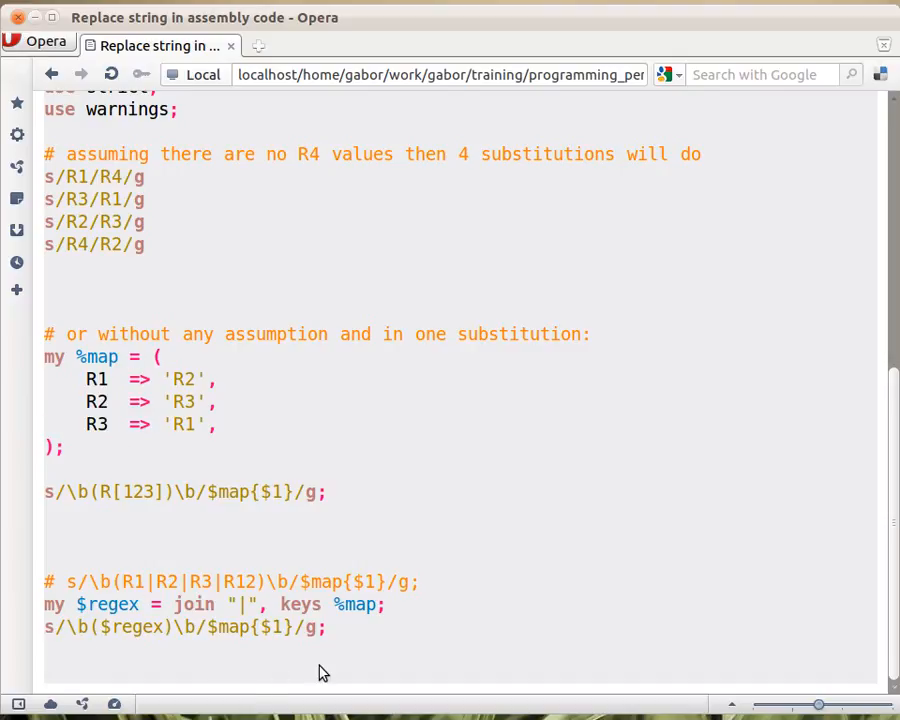